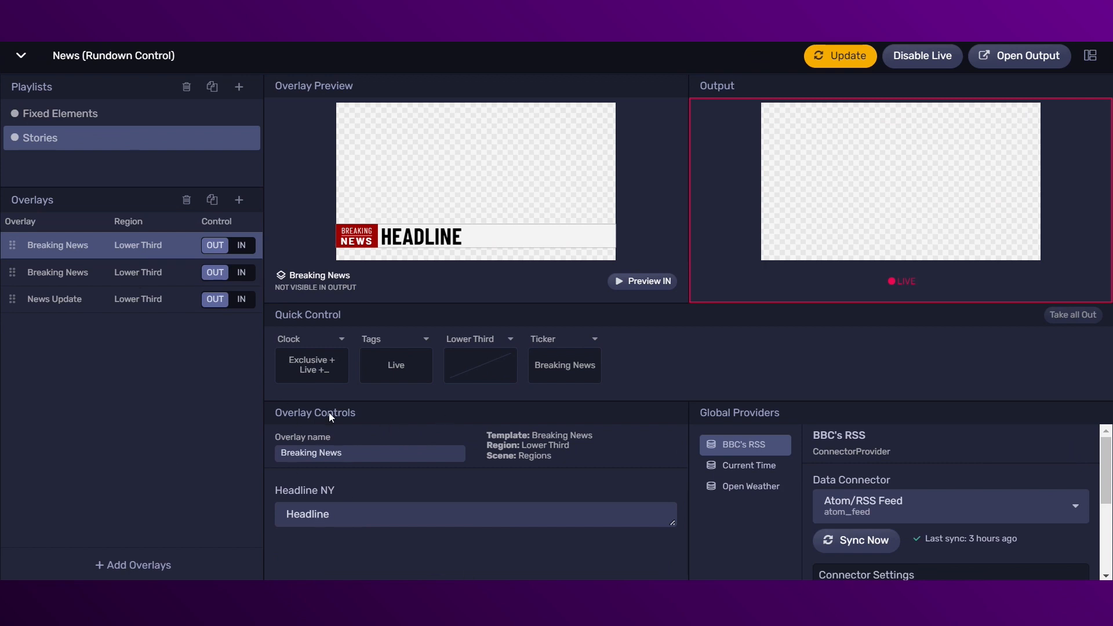
Headline Breaking News 'ARGENTINA WON THE WORLD CUP'; fill News Update with 'How the world reacted to Argentina's win' and 'WORLD CUP 2022'.
type("ARGENTINA WON THE WORLD CUP")
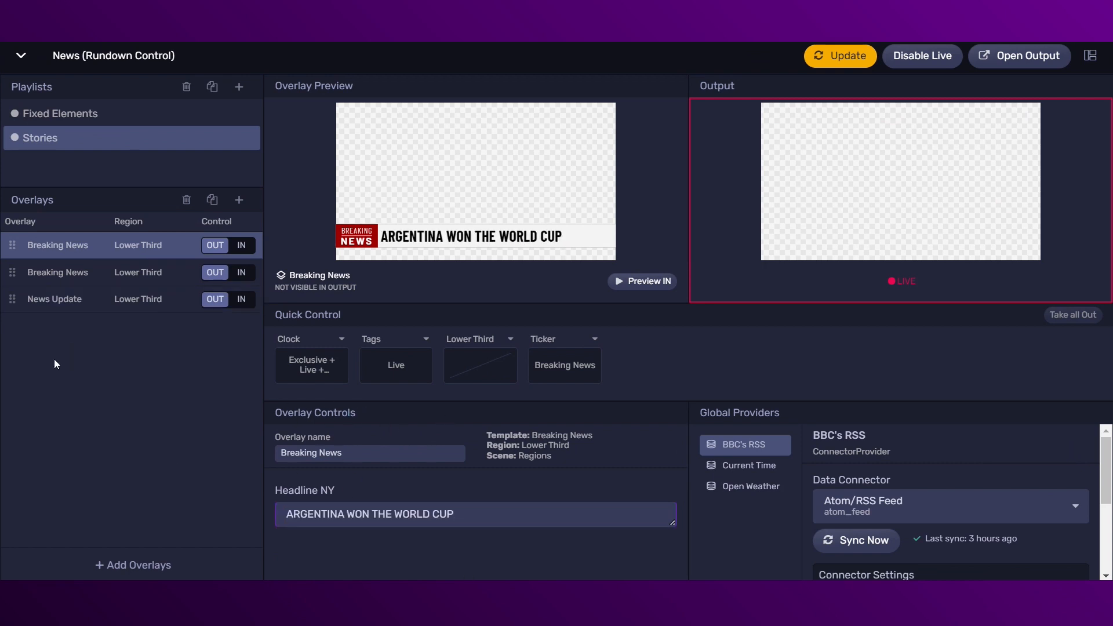
left_click(241, 244)
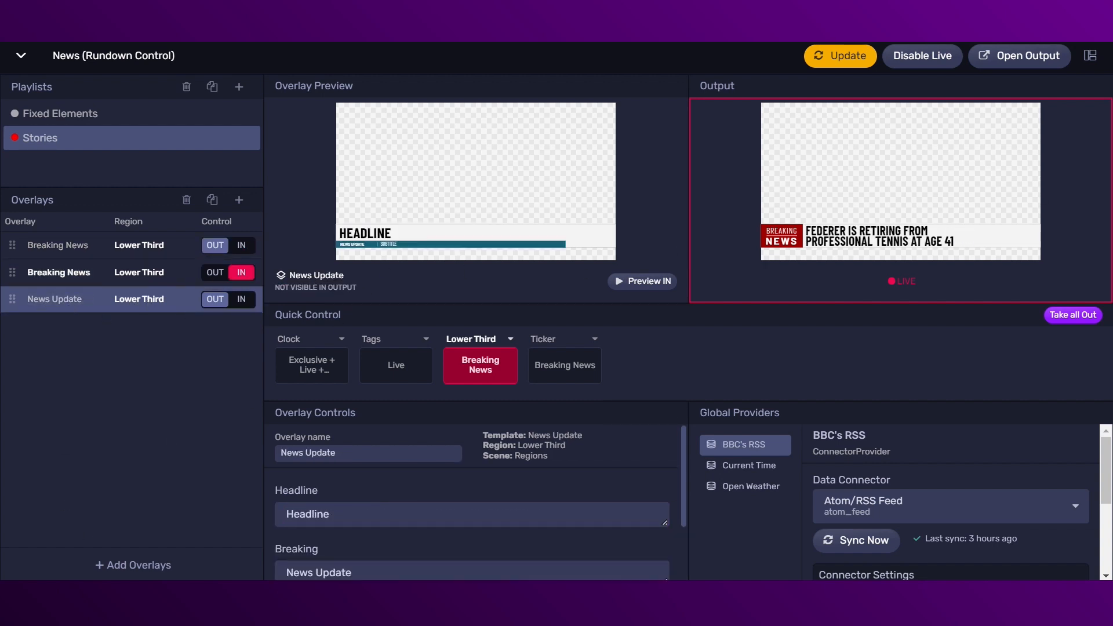
type("How the world reacted to Argentina's win")
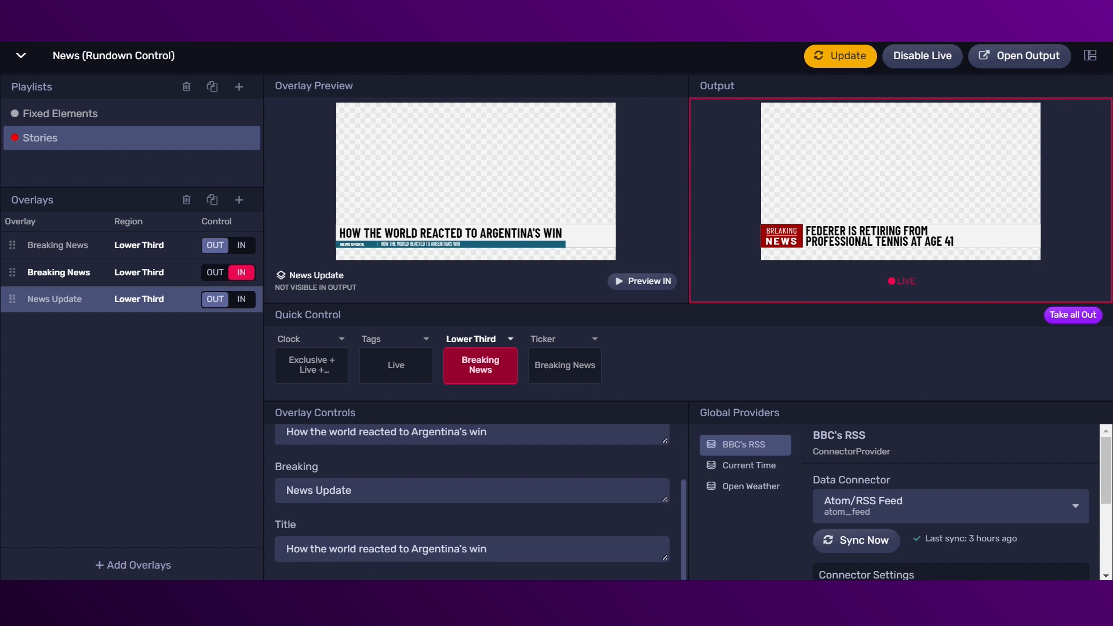
type("WORLD CUP 2022")
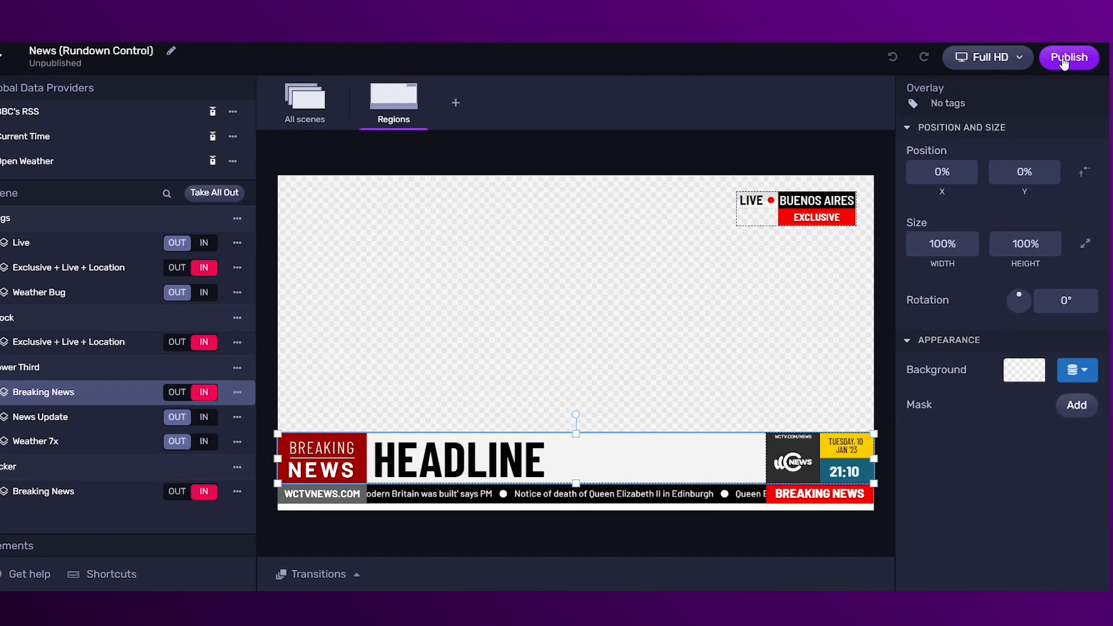
Publish the News graphics package for Rundown Control and open the new rundown.
left_click(1068, 56)
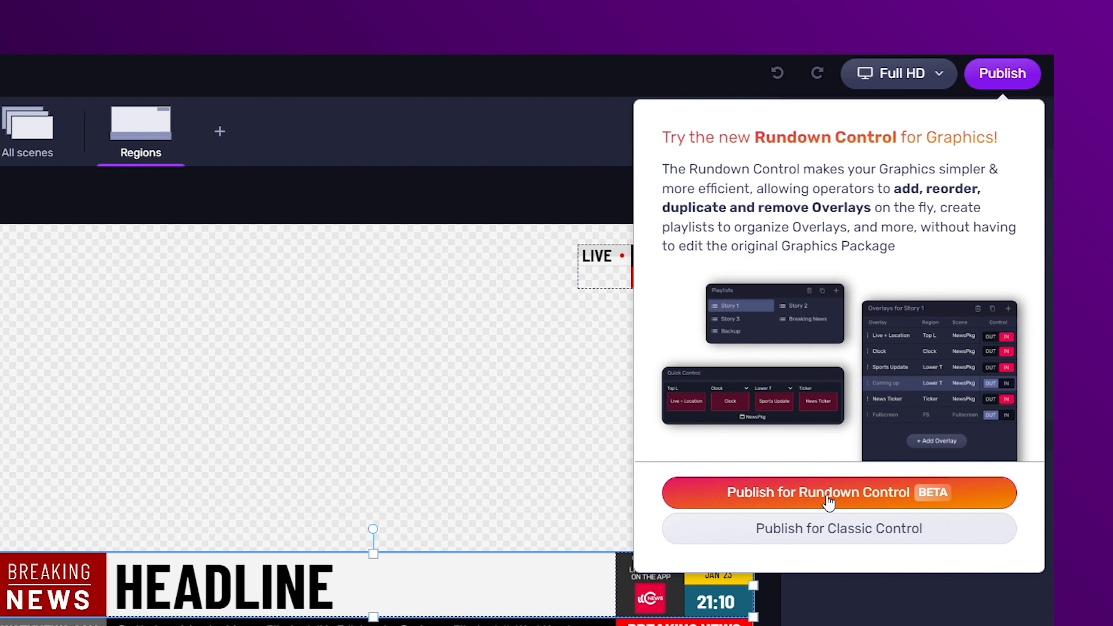
mouse_move(851, 543)
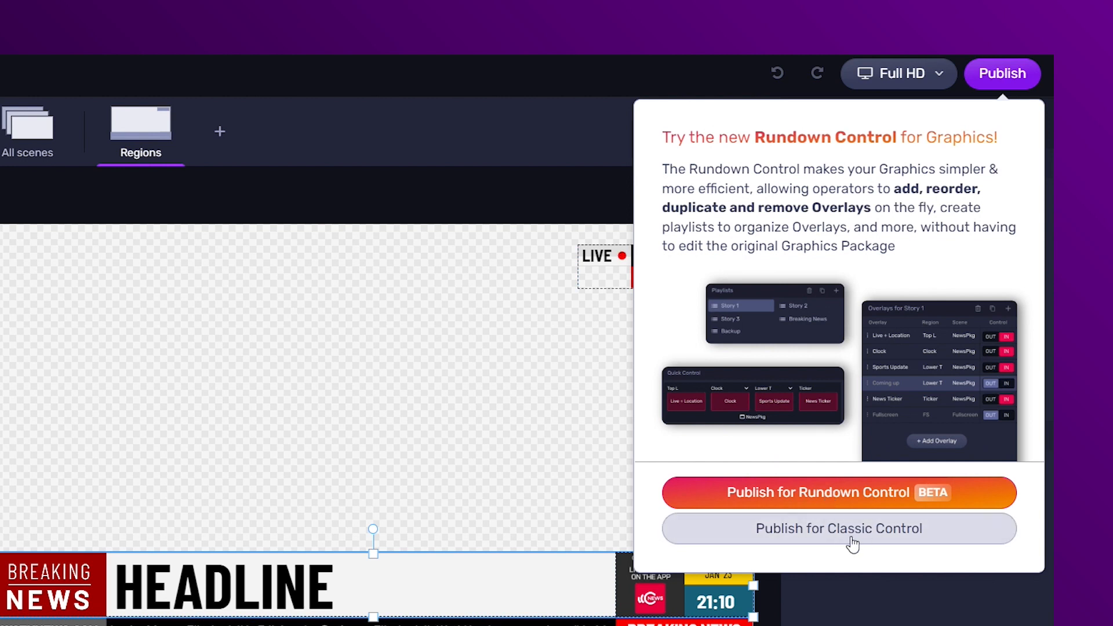
mouse_move(858, 506)
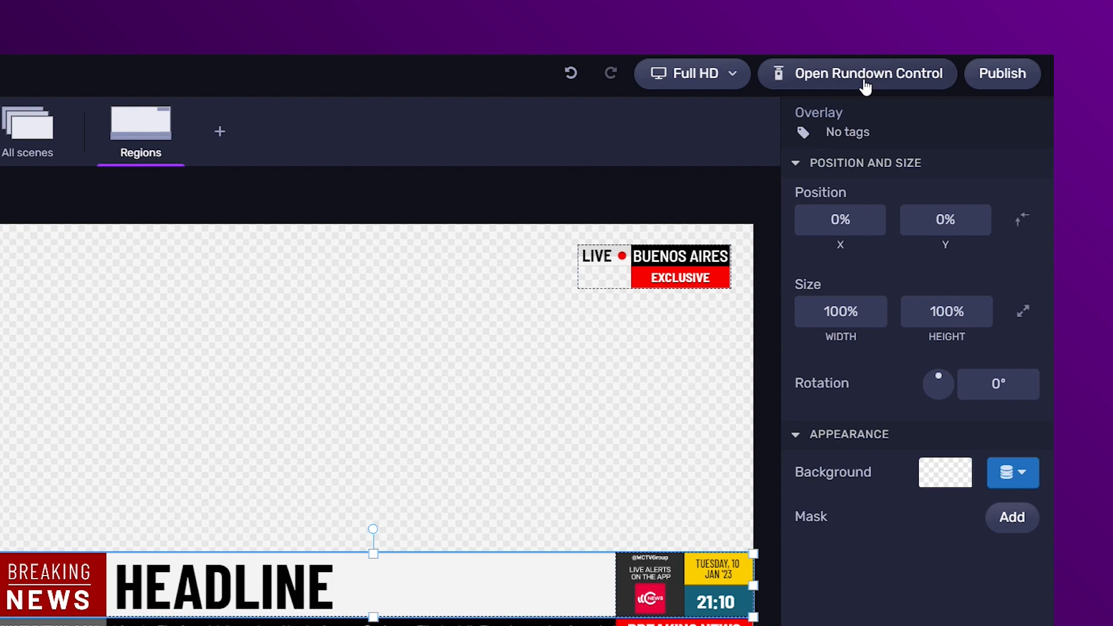
left_click(866, 74)
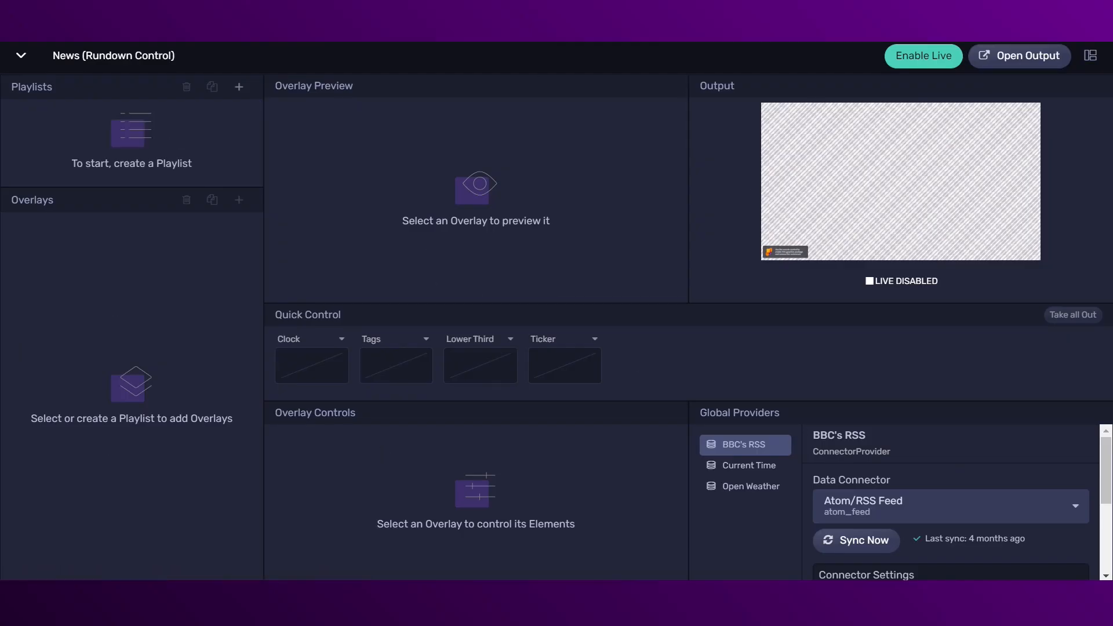
Add a new playlist named Fixed Elements.
left_click(856, 540)
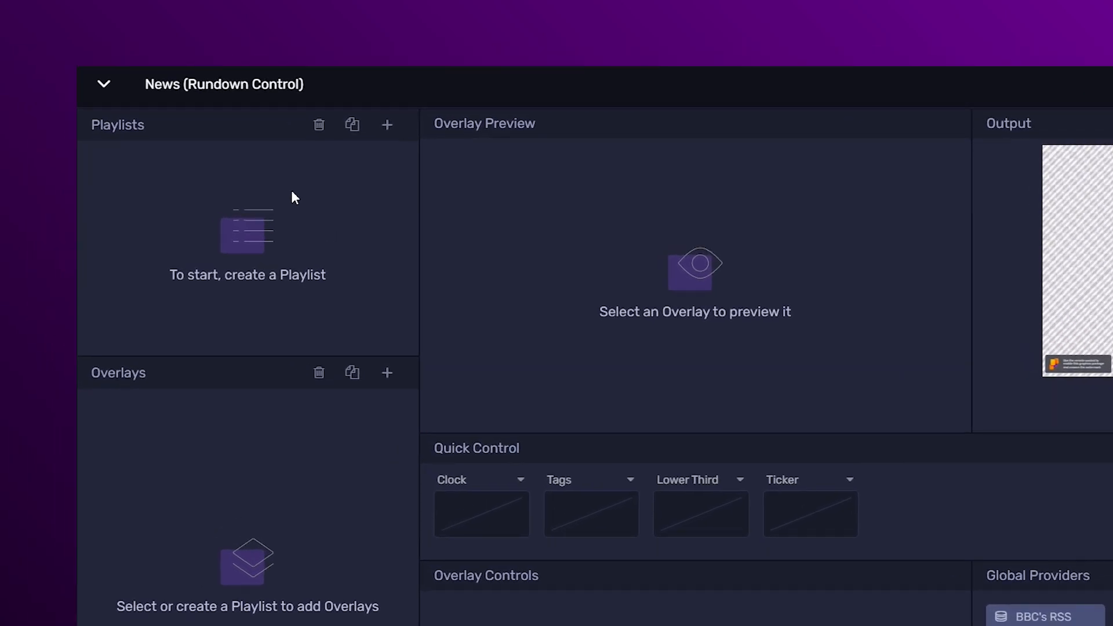
mouse_move(388, 125)
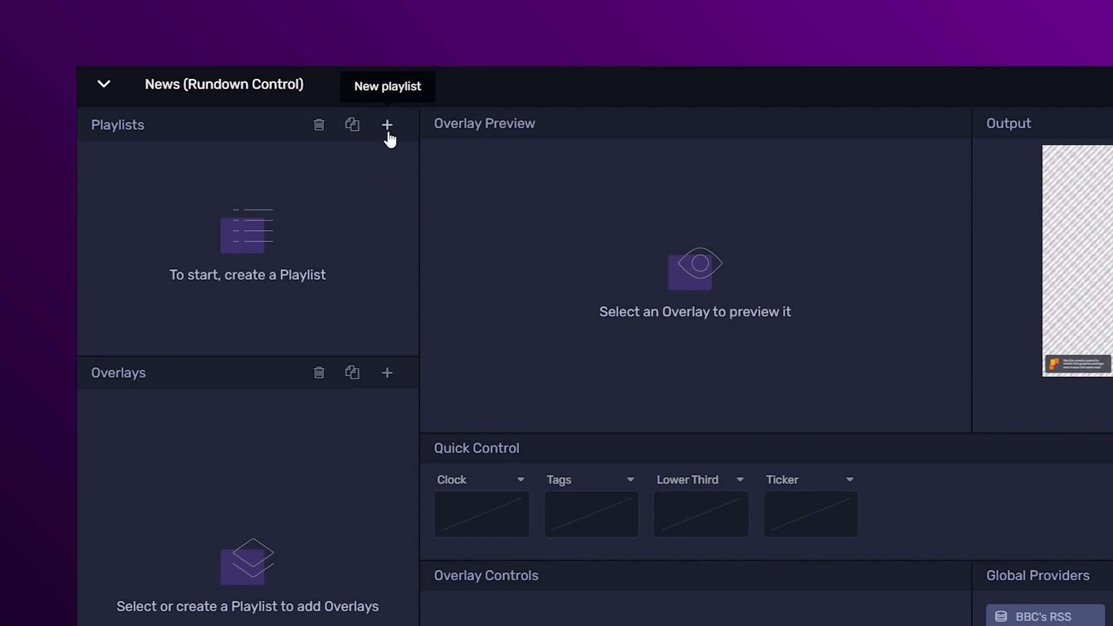
left_click(387, 125)
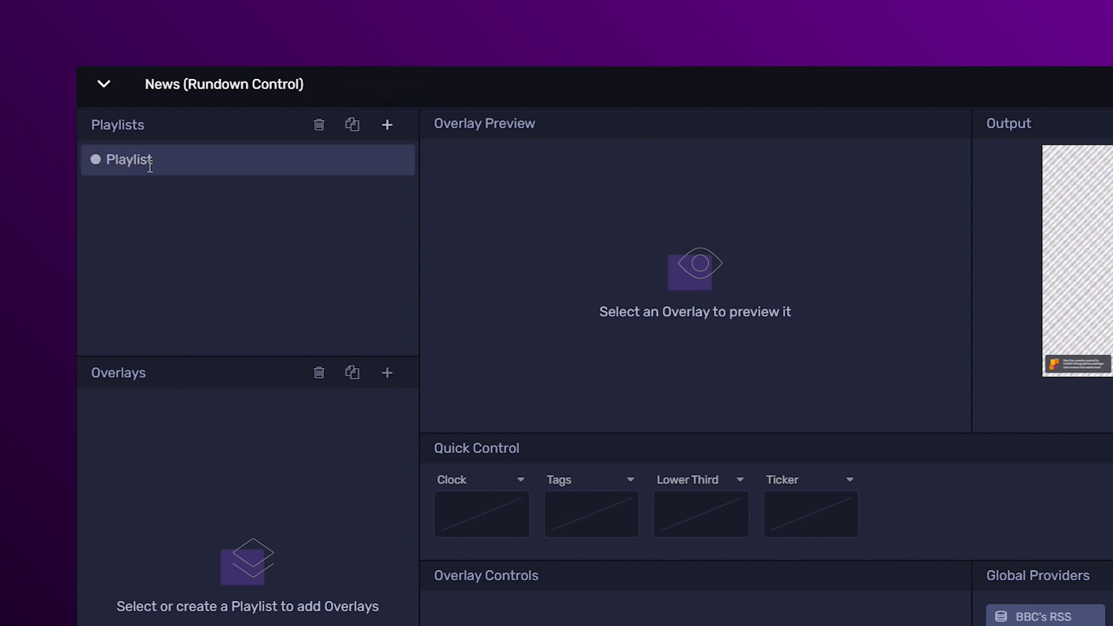
double_click(128, 159)
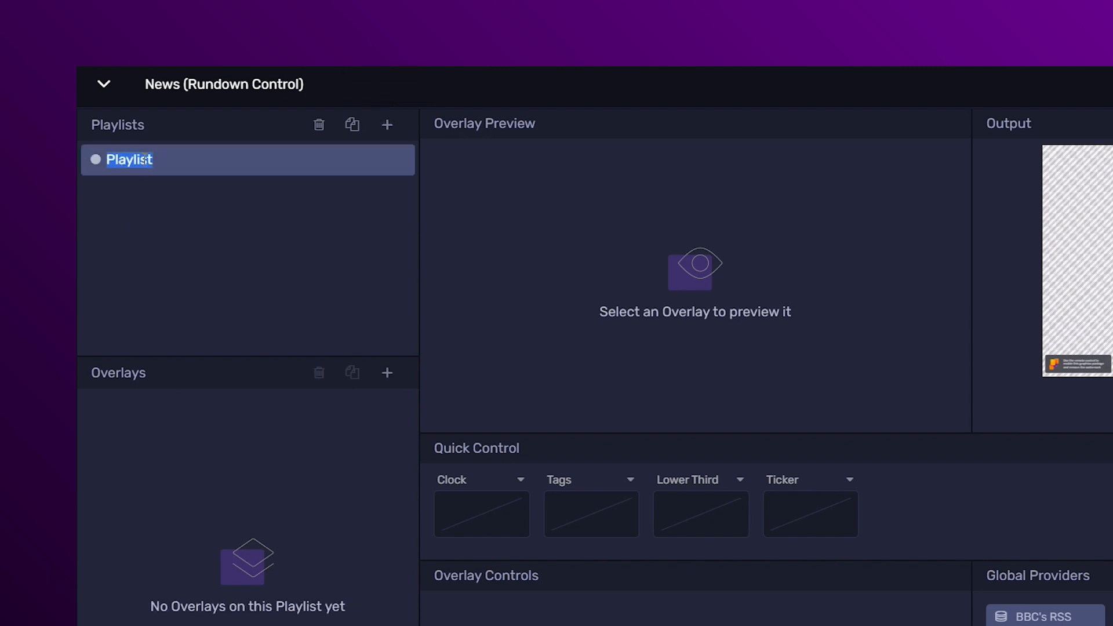
type("Fixed")
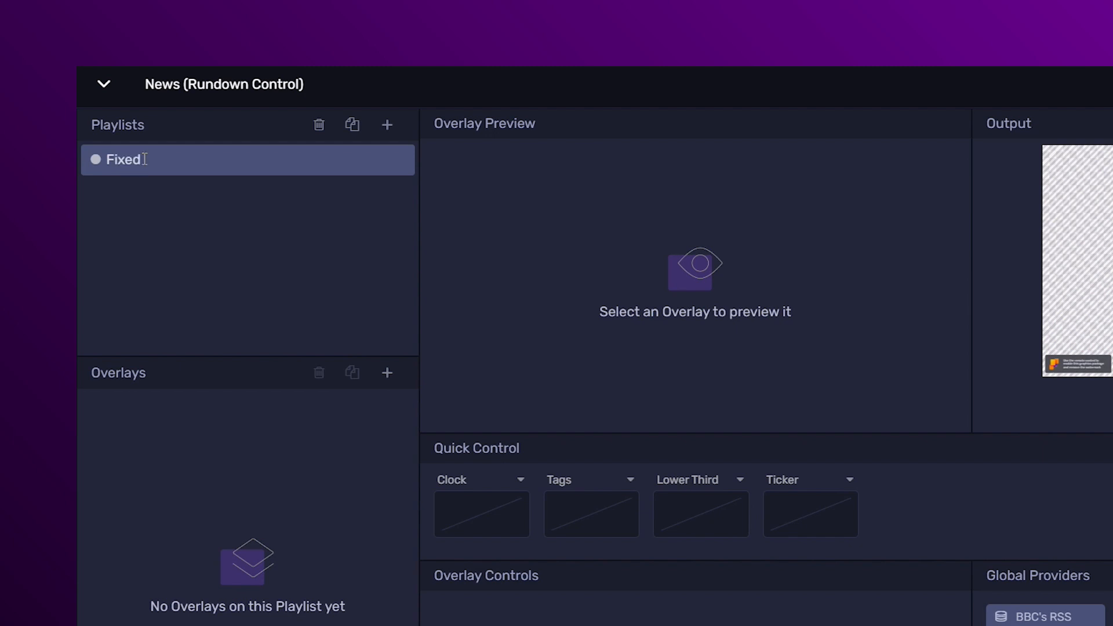
type("Elements")
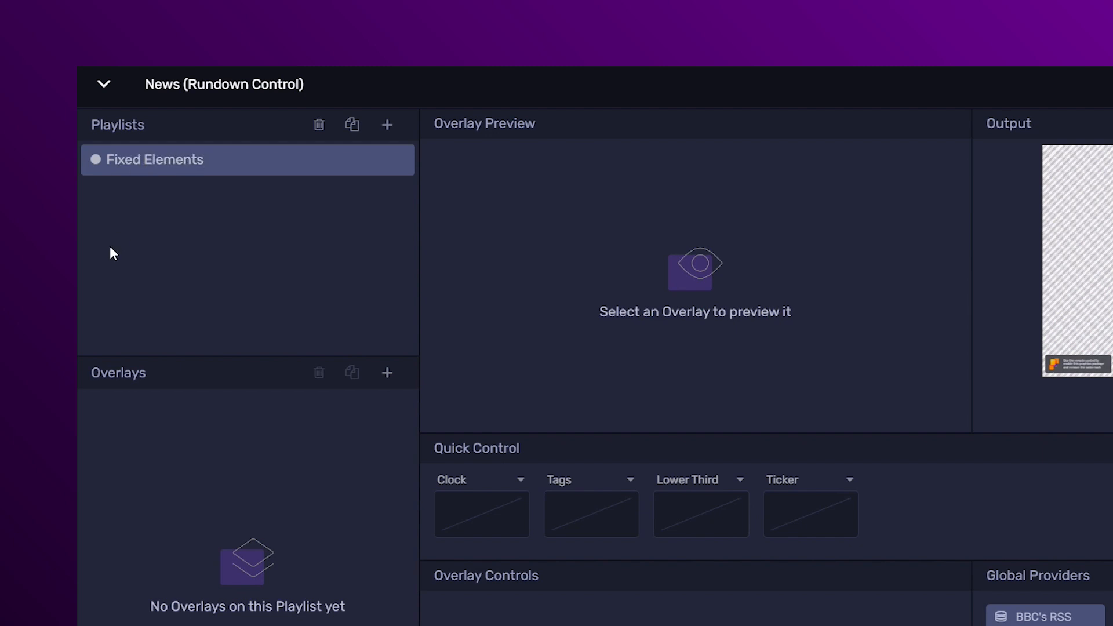
mouse_move(353, 126)
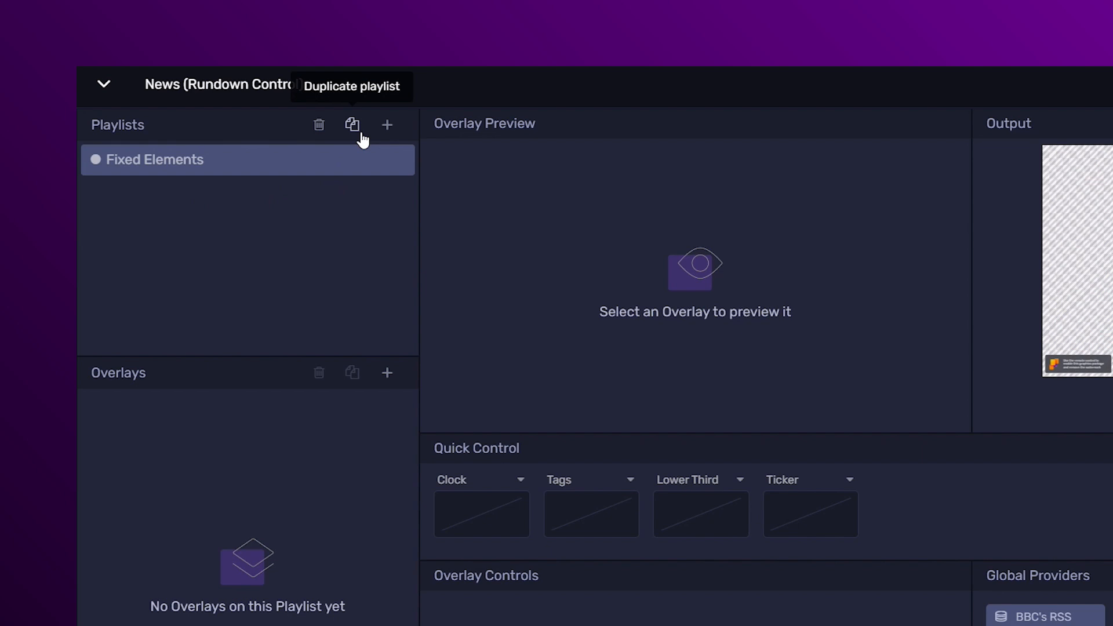
Duplicate Fixed Elements as a playlist named Stories and enable live output.
left_click(351, 125)
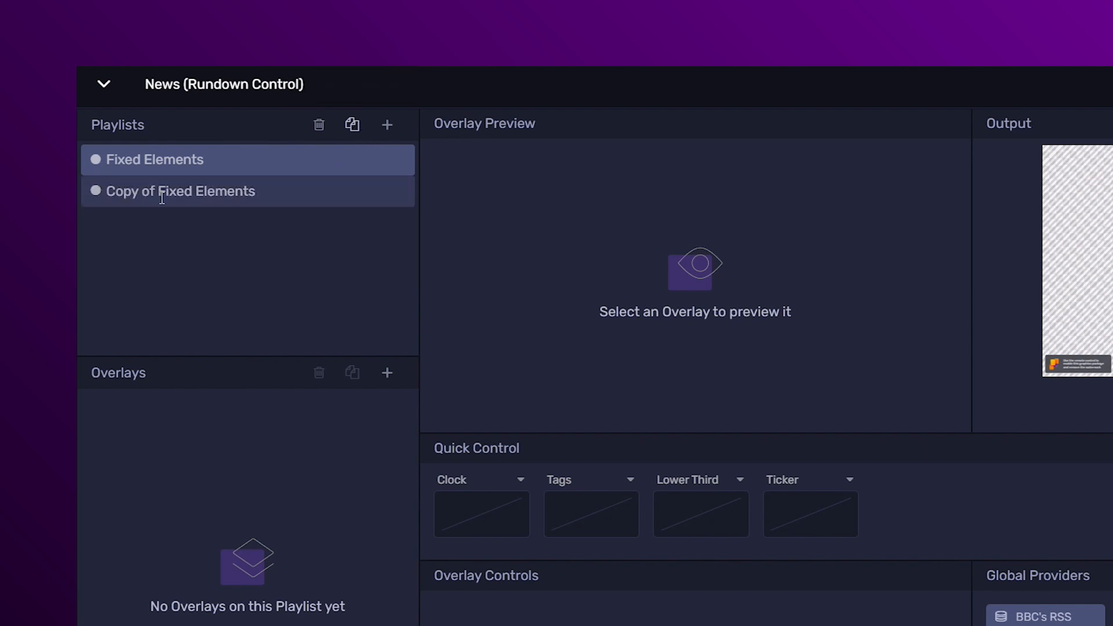
double_click(179, 190)
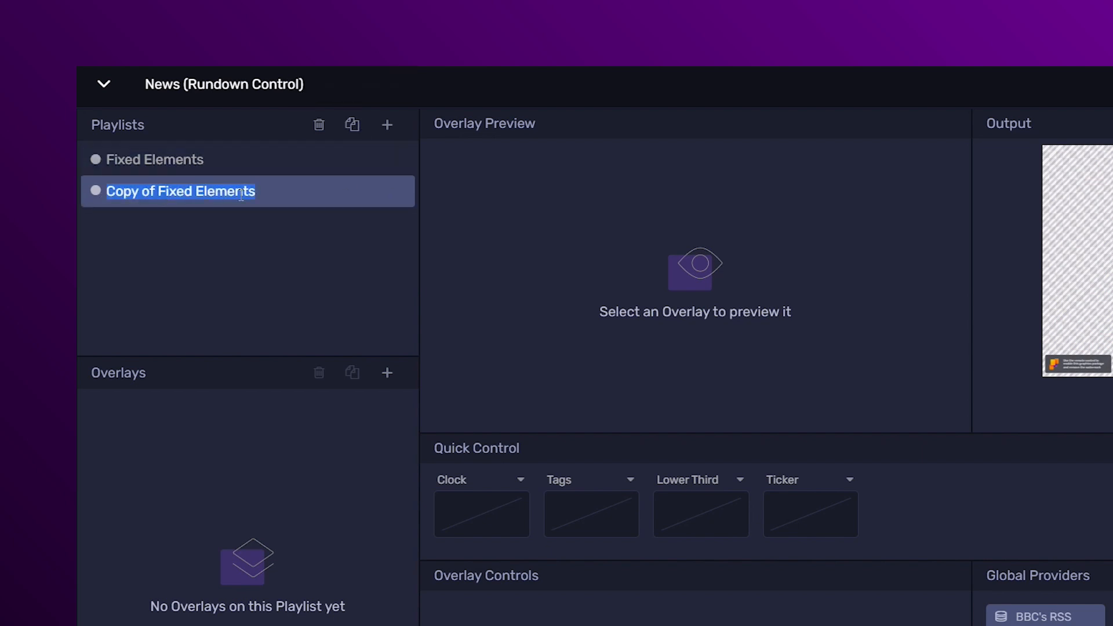
type("Stories")
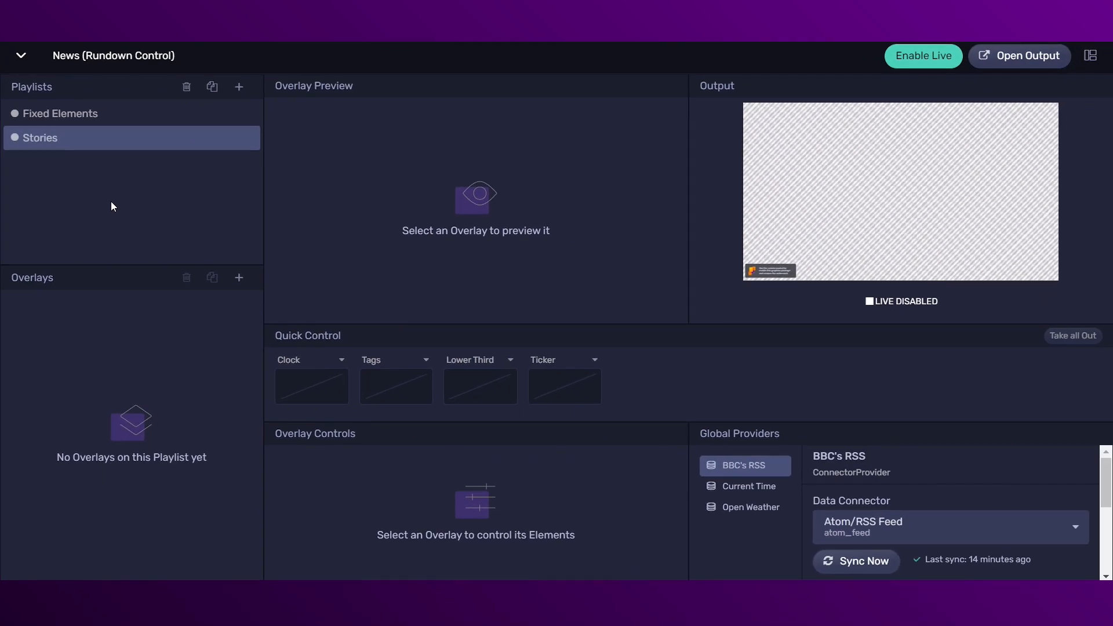
left_click(923, 55)
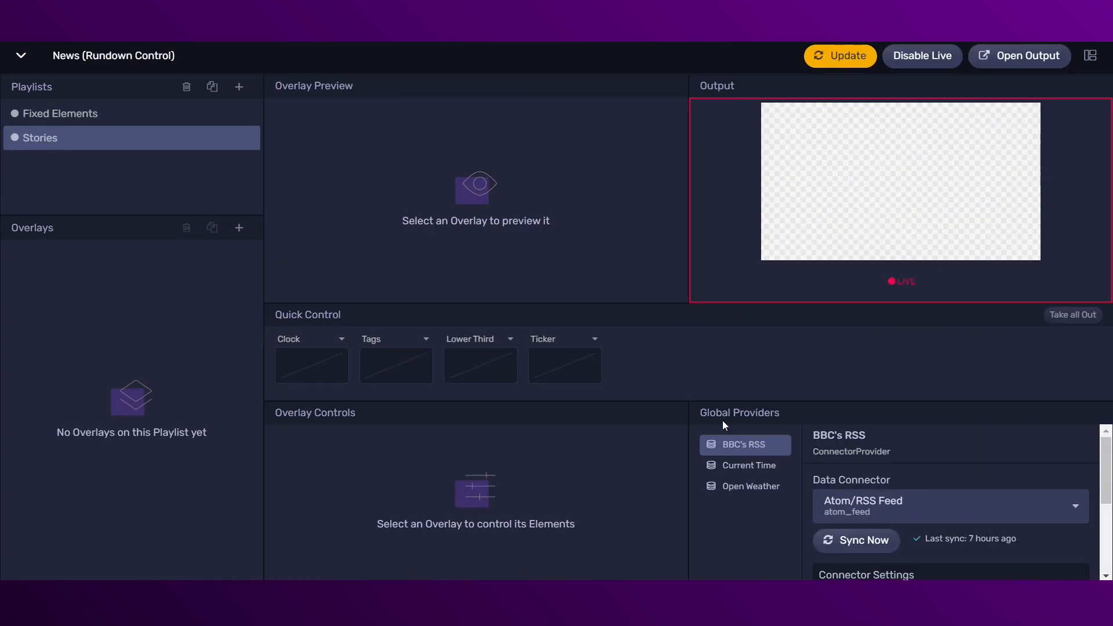
mouse_move(177, 426)
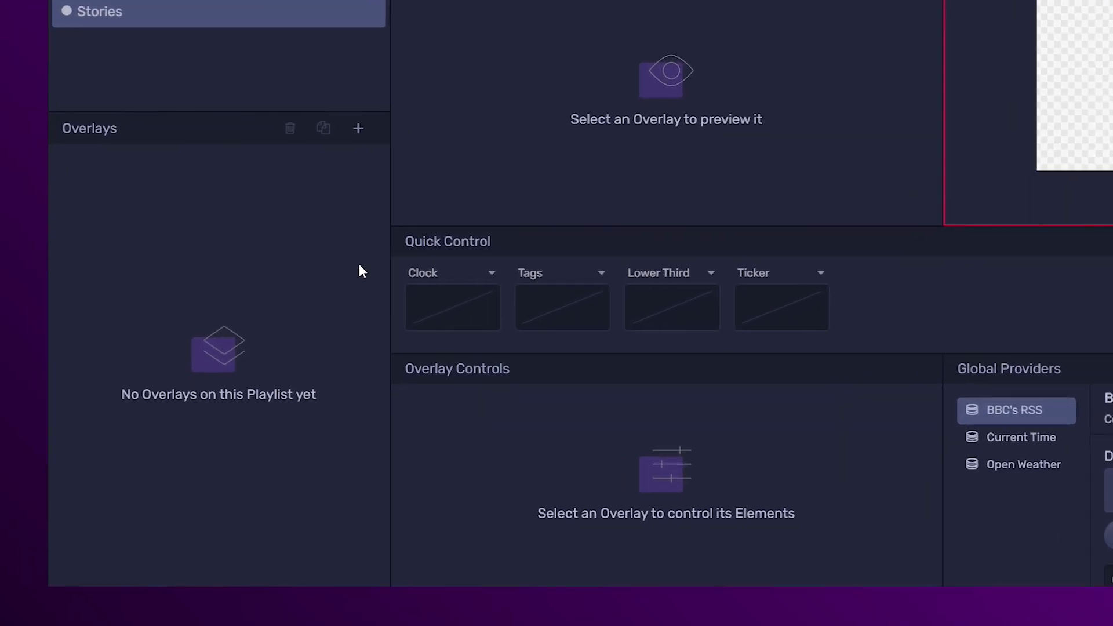
Add the Breaking News and News Update lower thirds to the Stories playlist.
left_click(357, 129)
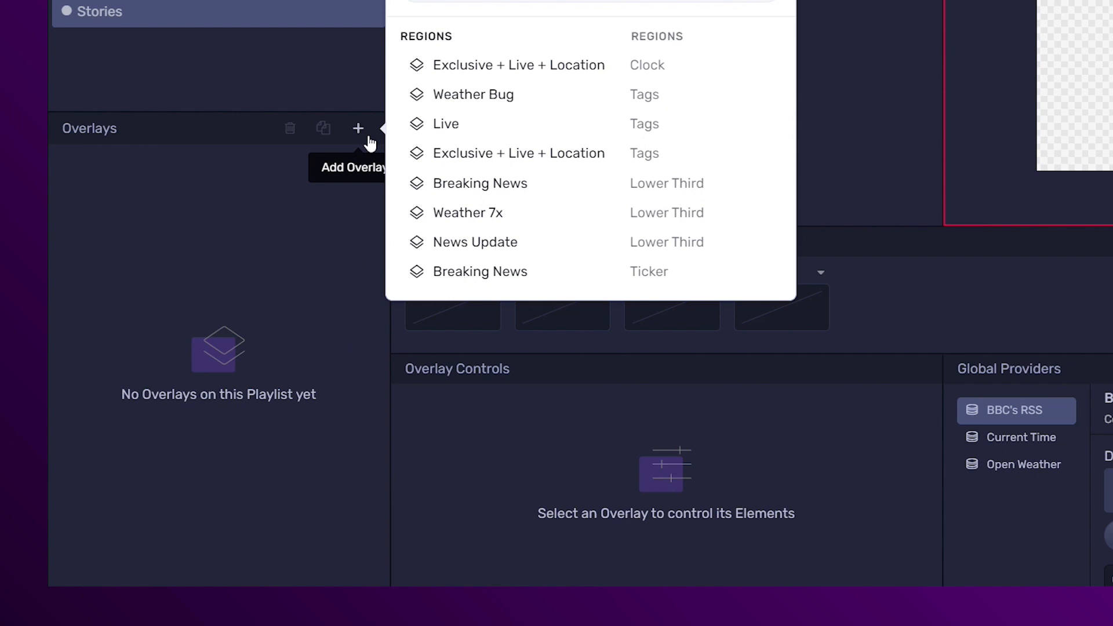
mouse_move(487, 184)
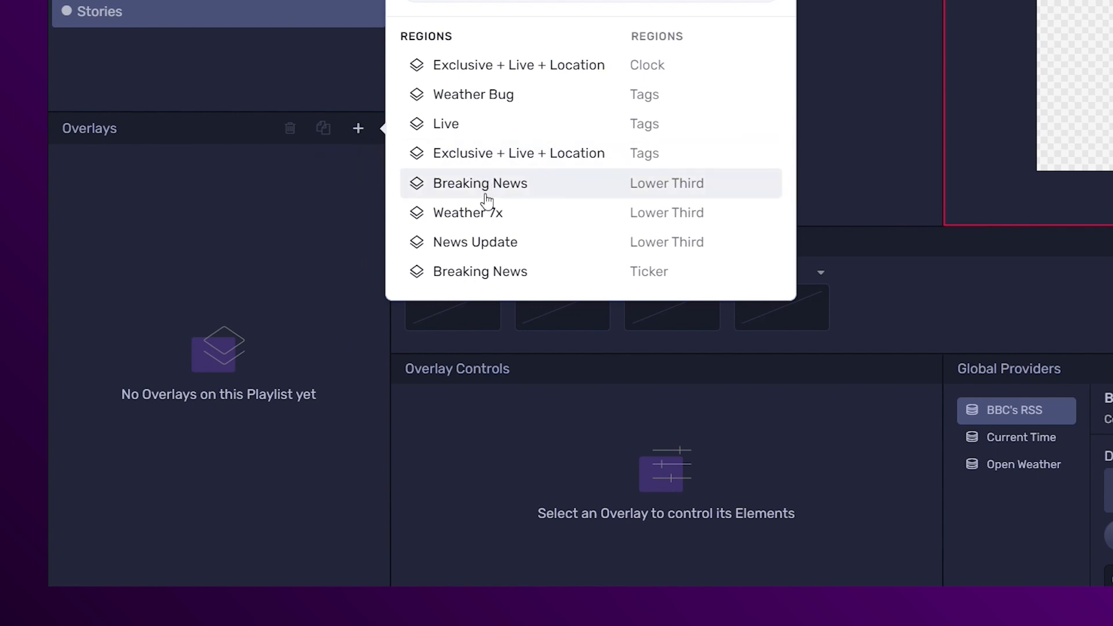
mouse_move(482, 196)
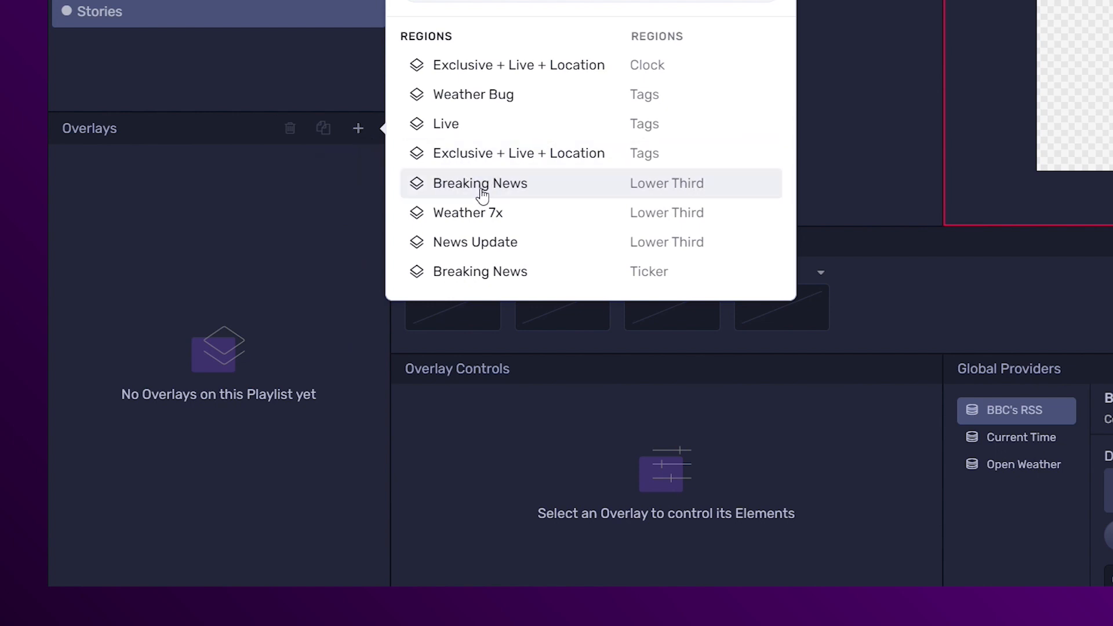
left_click(480, 183)
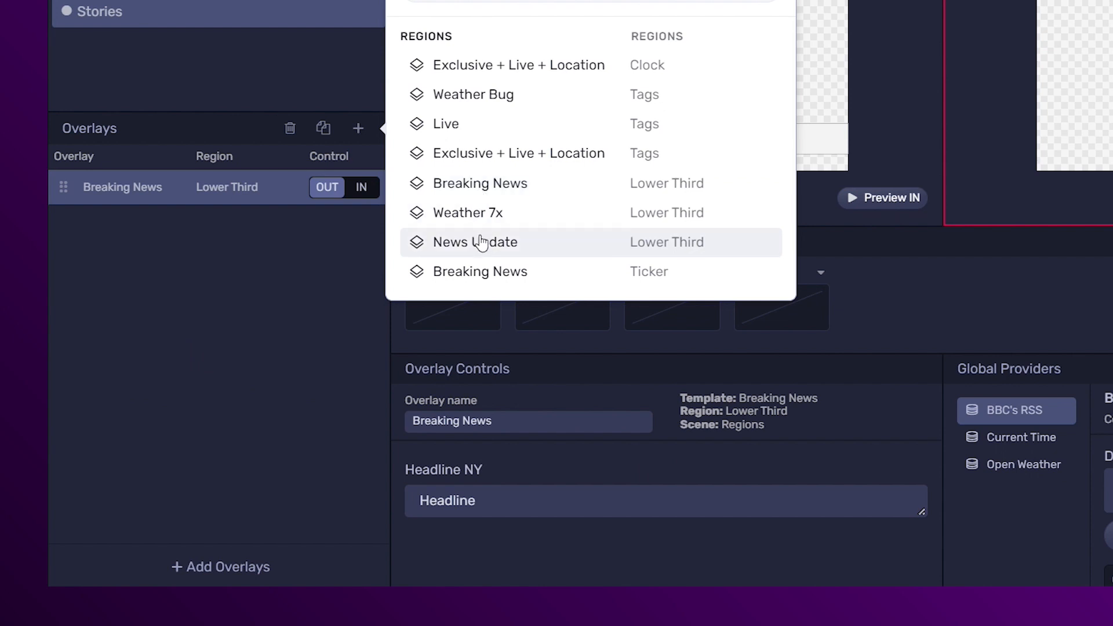
left_click(477, 242)
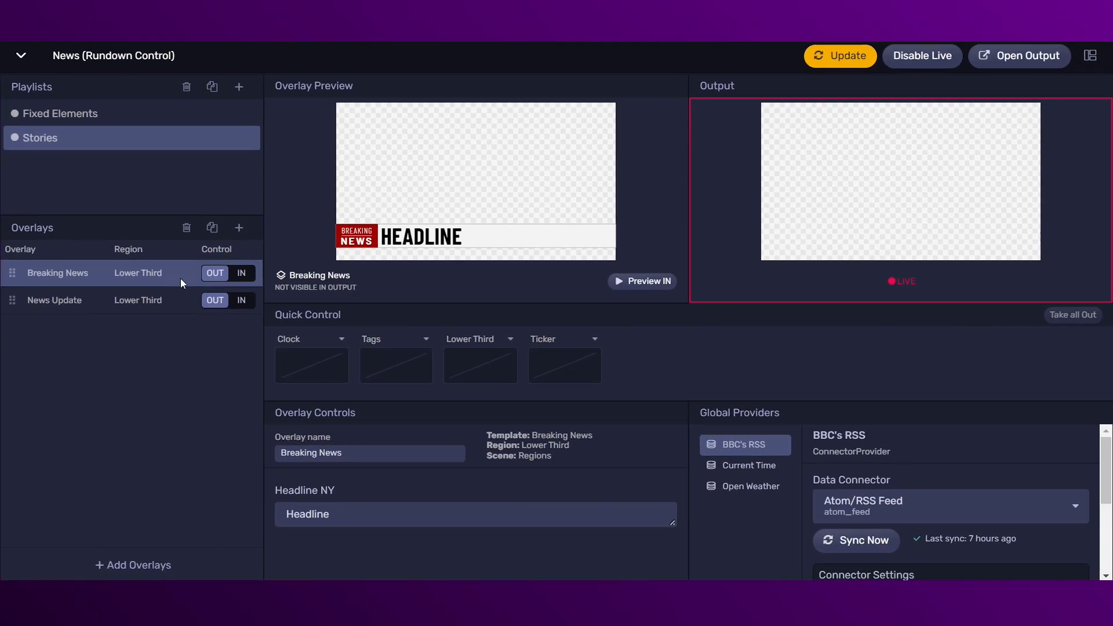
mouse_move(212, 227)
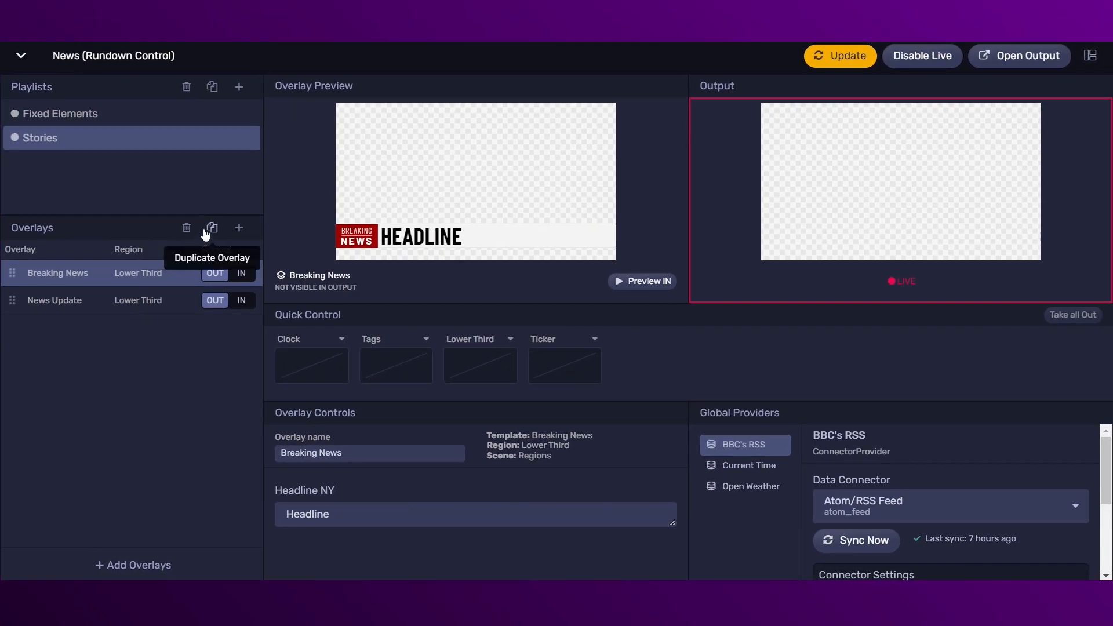
Duplicate the Breaking News and News Update overlays.
left_click(212, 227)
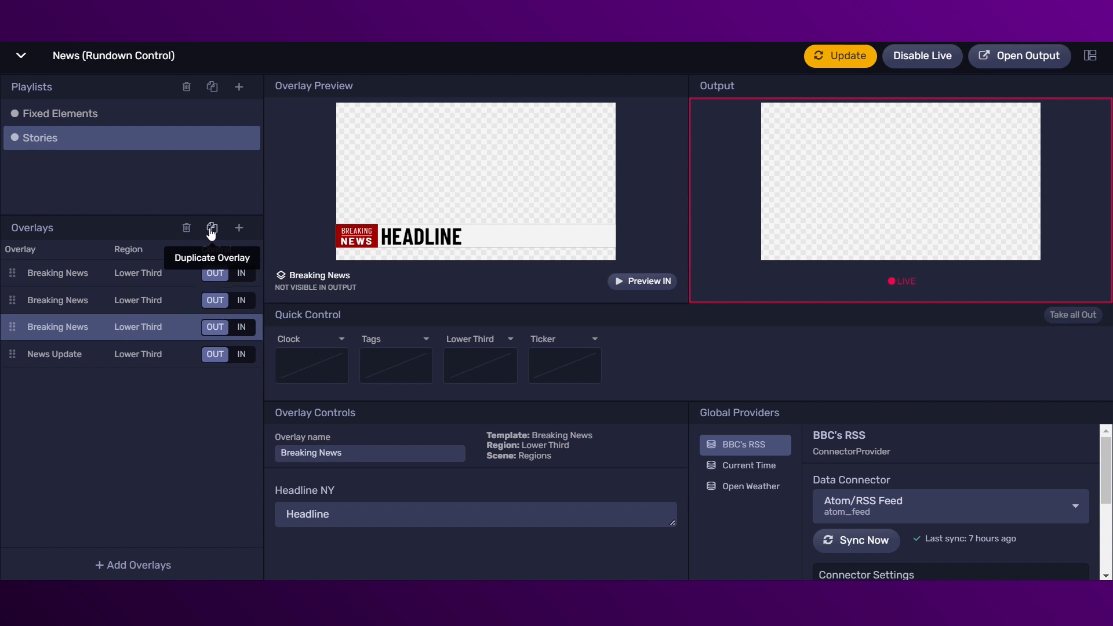
left_click(54, 354)
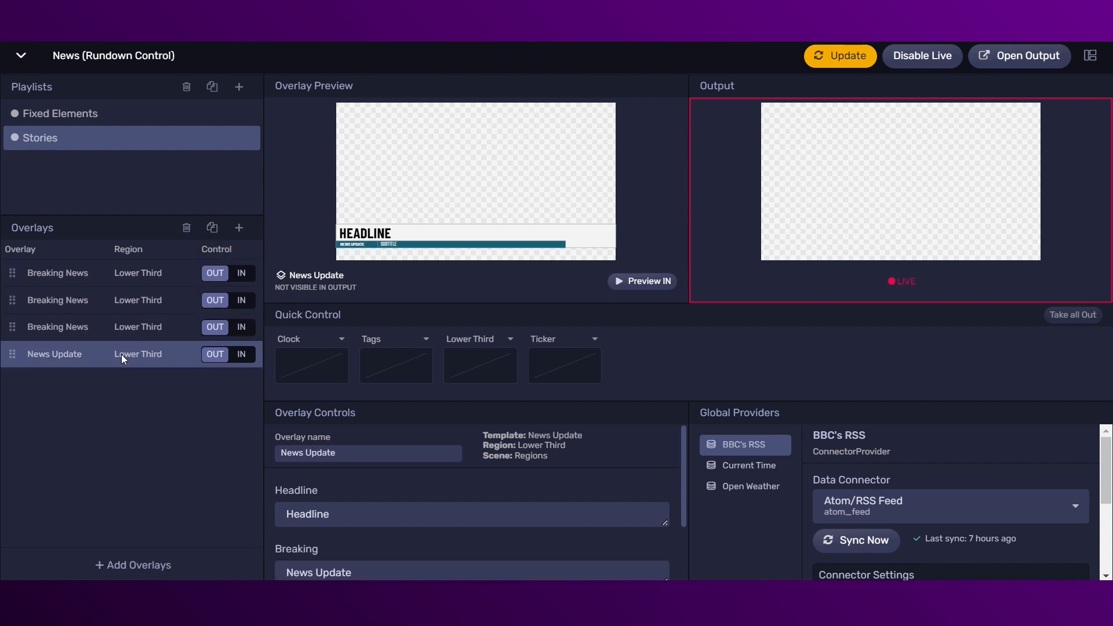
mouse_move(212, 227)
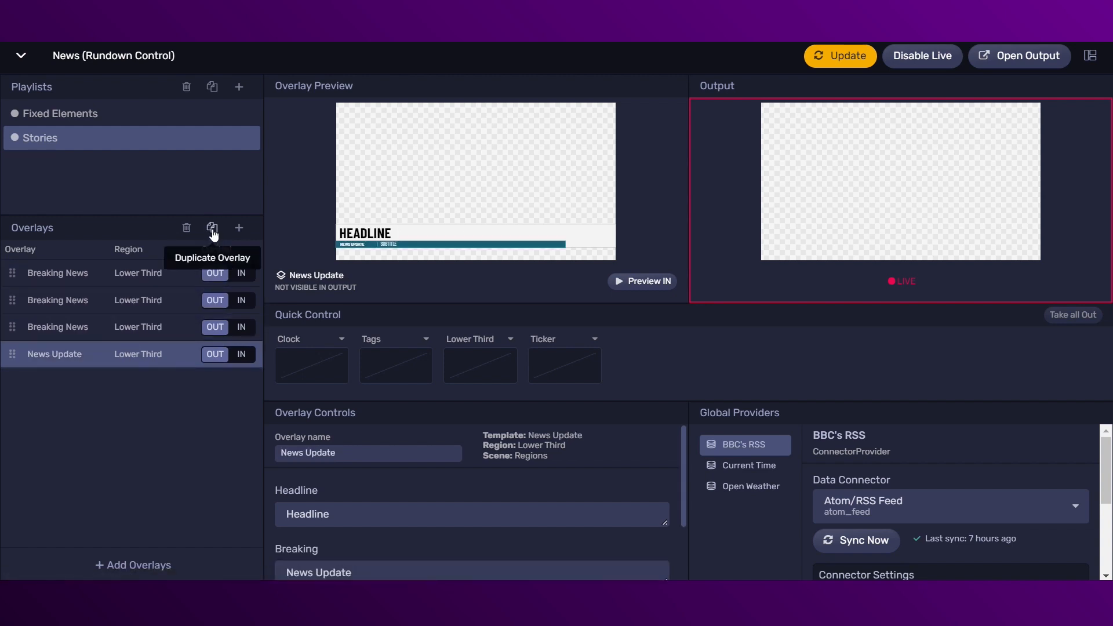
left_click(212, 227)
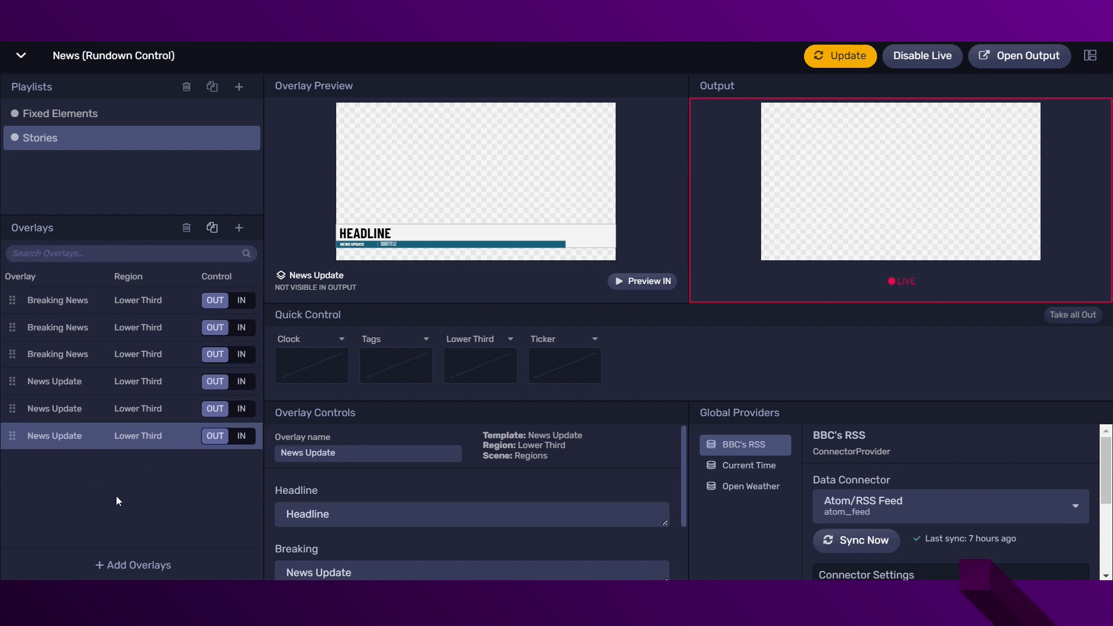
left_click(57, 272)
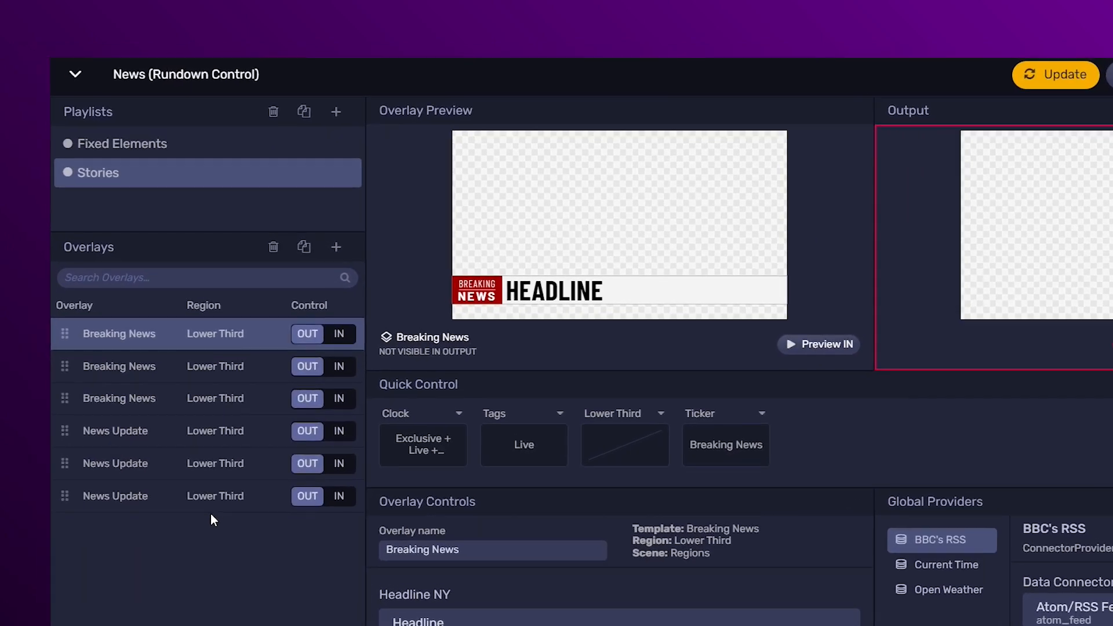
Delete the first extra Breaking News overlay from Stories and confirm the deletion.
left_click(273, 246)
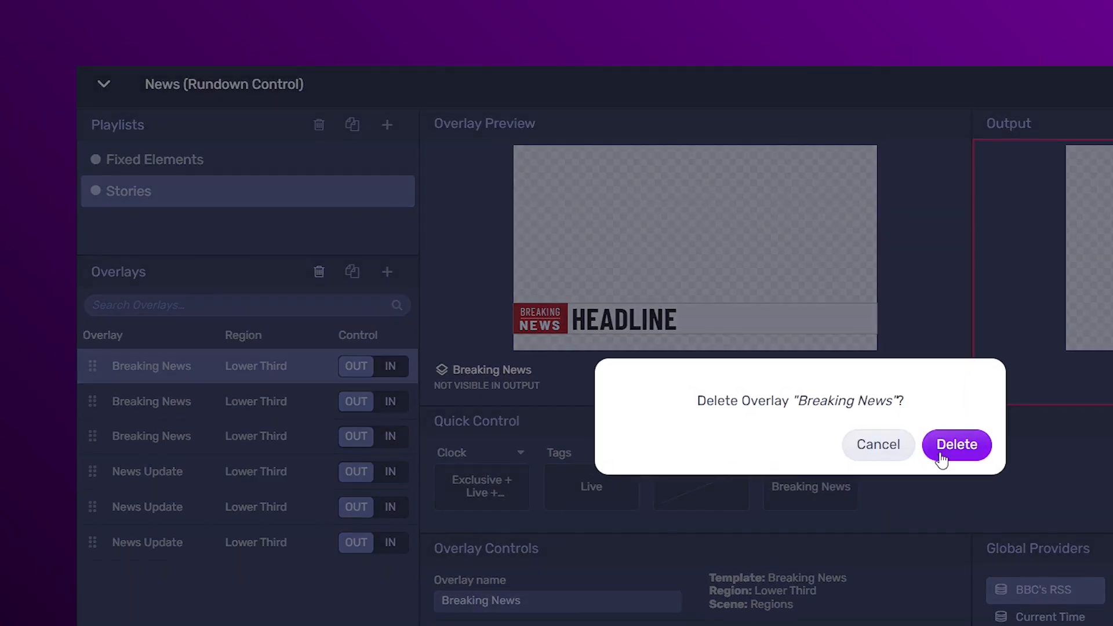
left_click(956, 444)
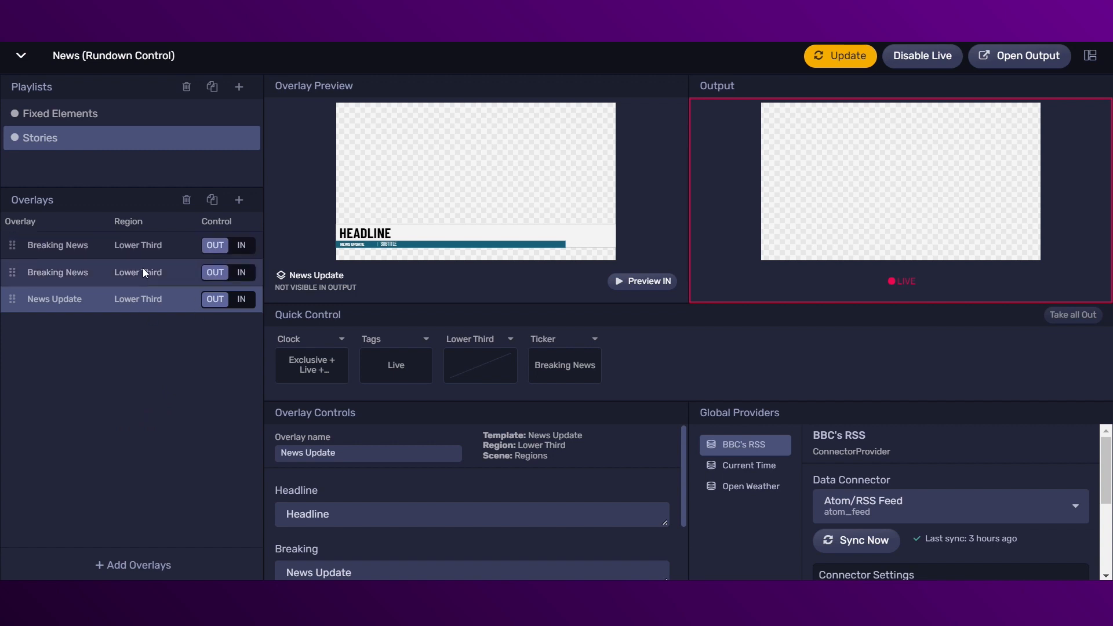
mouse_move(212, 200)
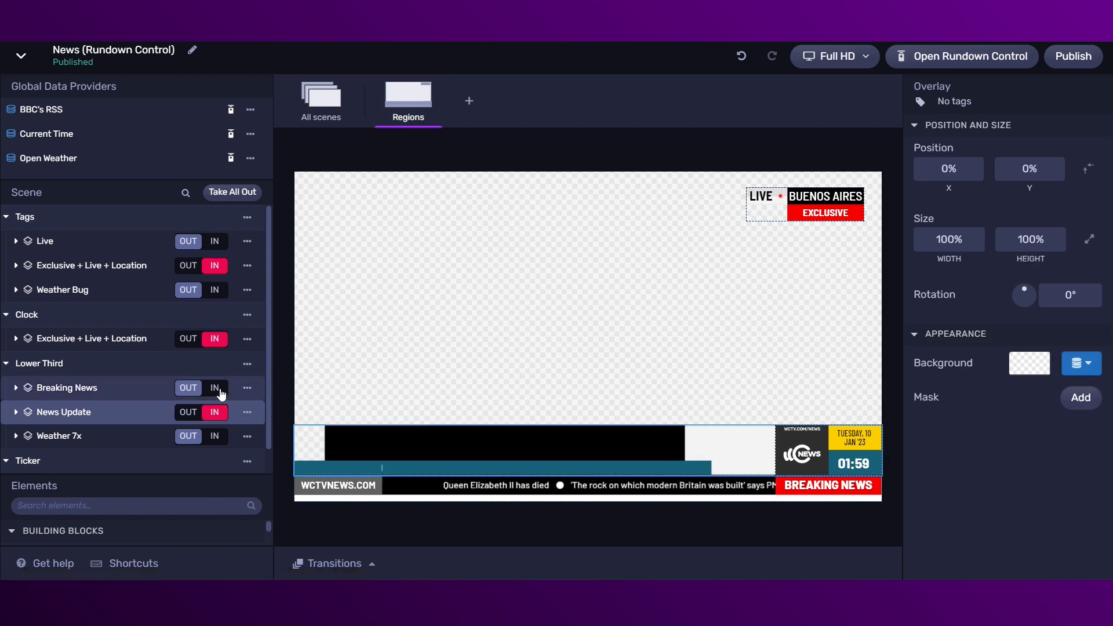
Toggle the Breaking News lower third in, then switch to the News Update lower third.
left_click(214, 388)
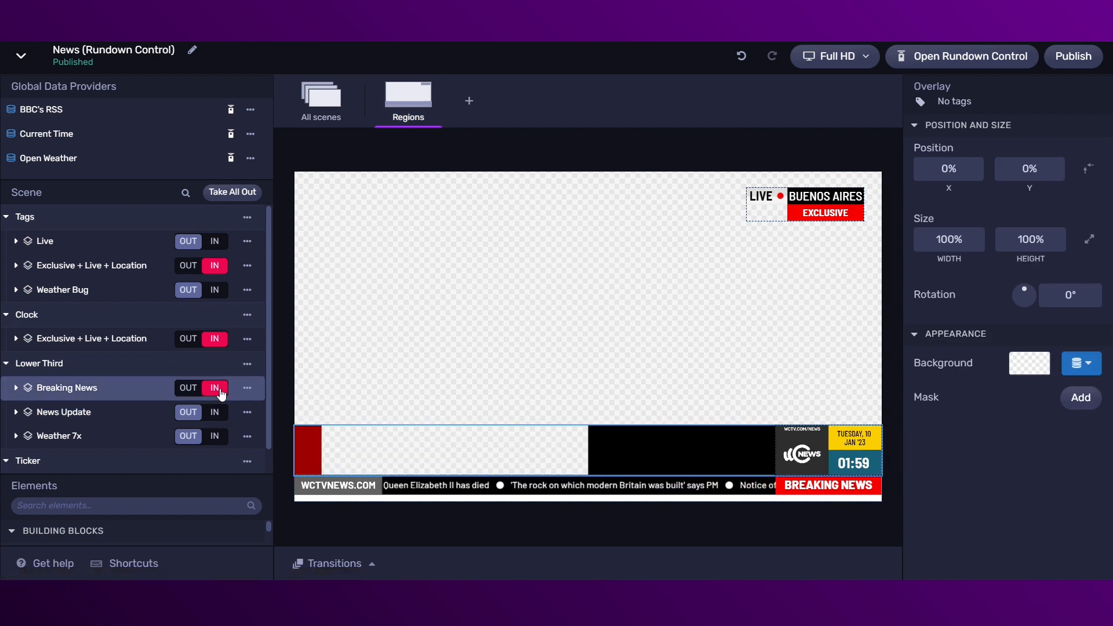
left_click(214, 412)
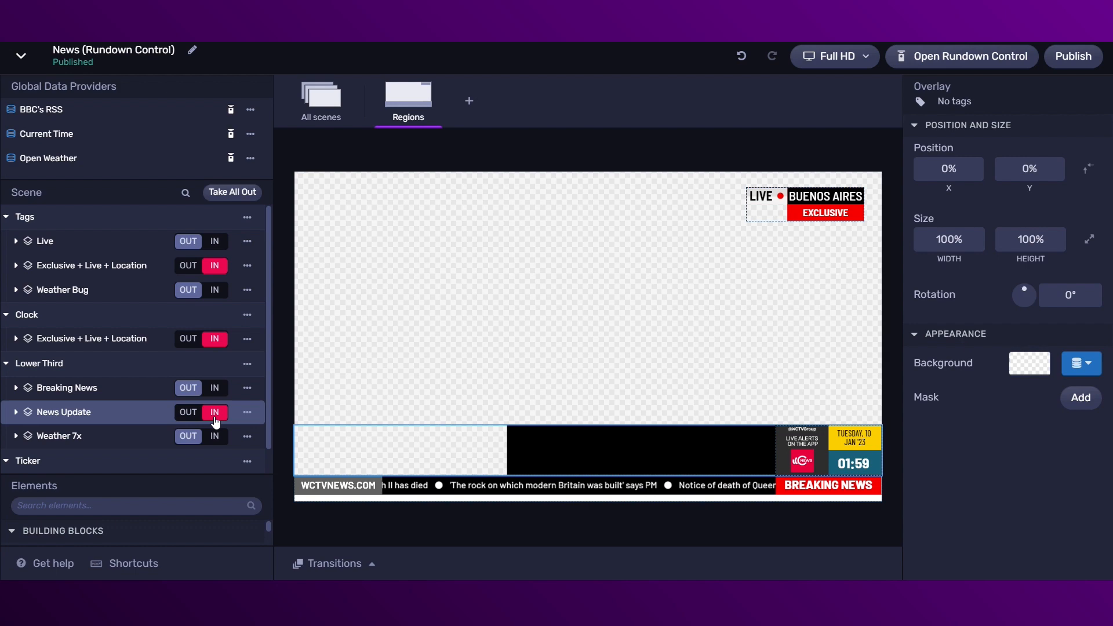
left_click(214, 412)
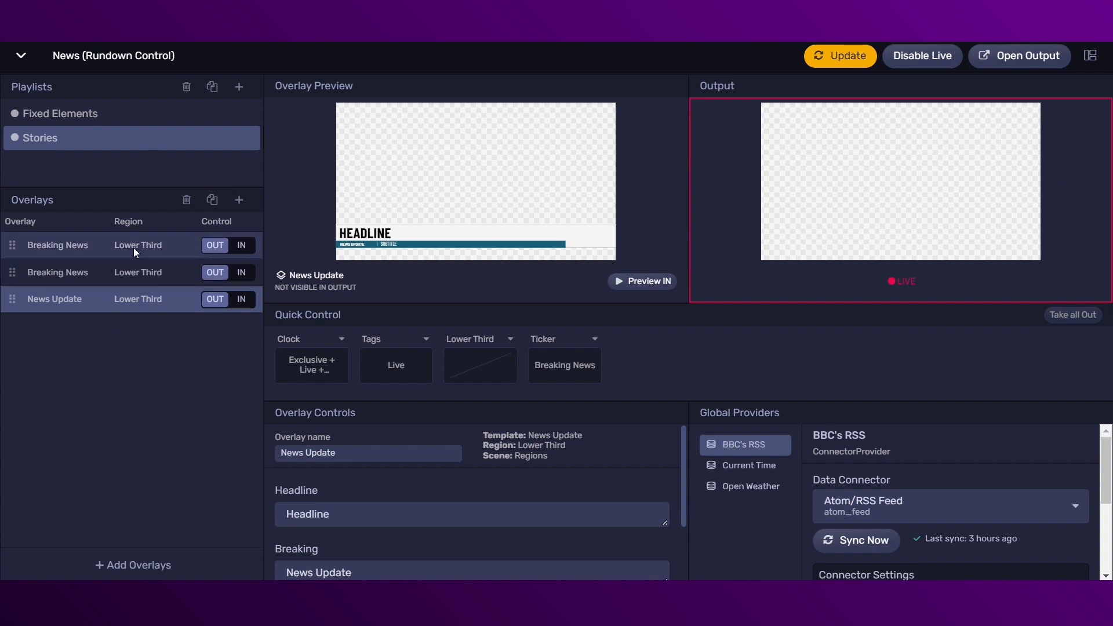
Air Breaking News headlines 'ARGENTINA WON THE WORLD CUP', then 'Federer is retiring from professional tennis at age 41'.
left_click(57, 245)
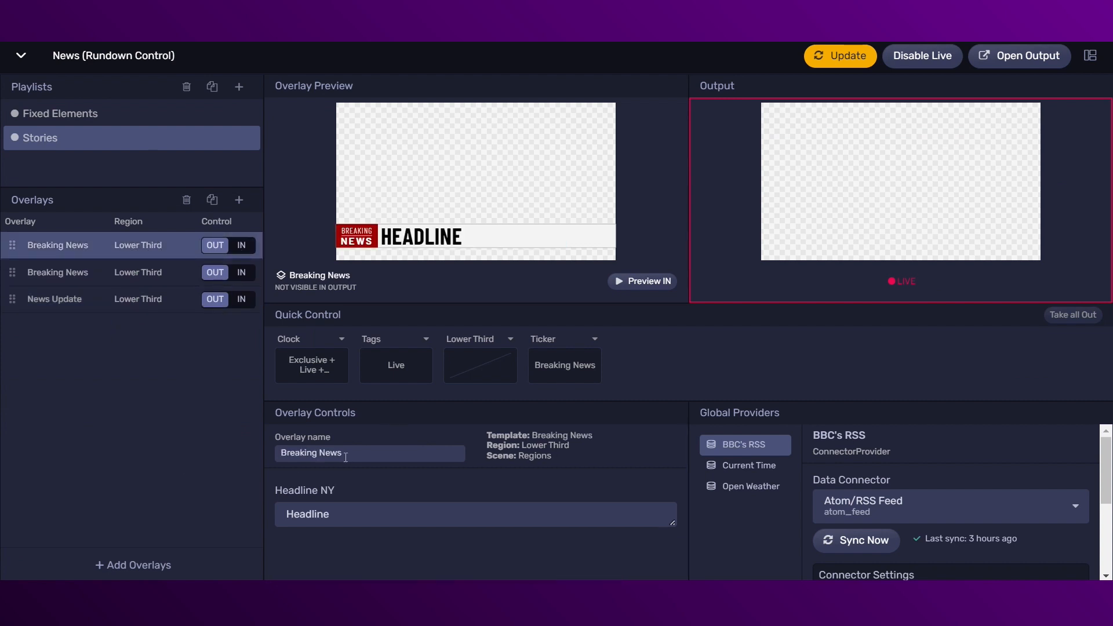
type("ARGENTINA WON THE WORLD CUP")
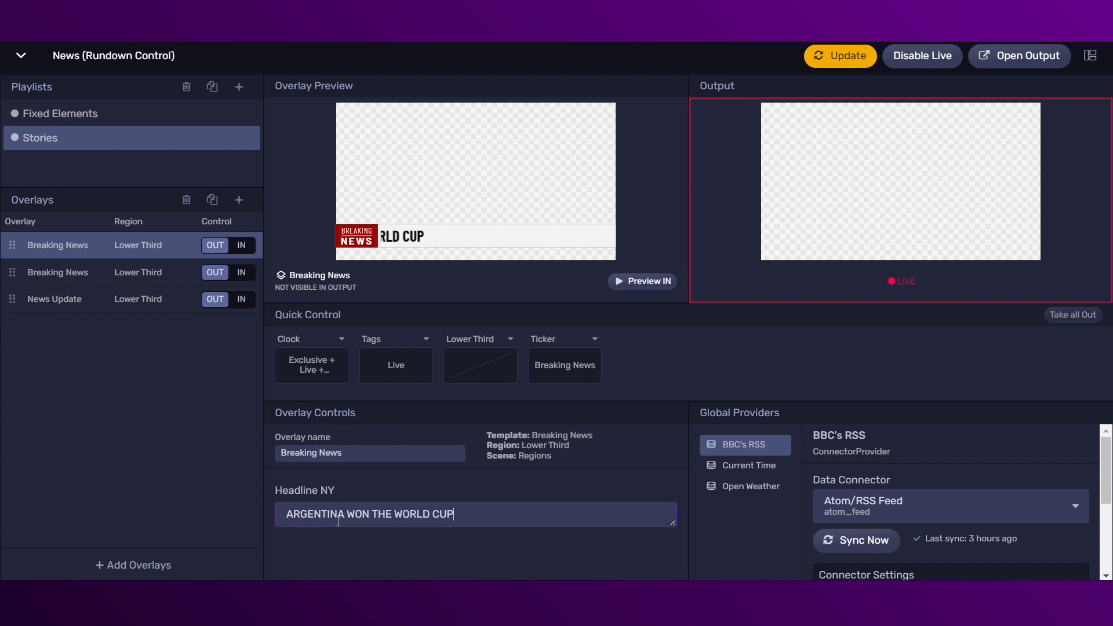
left_click(241, 245)
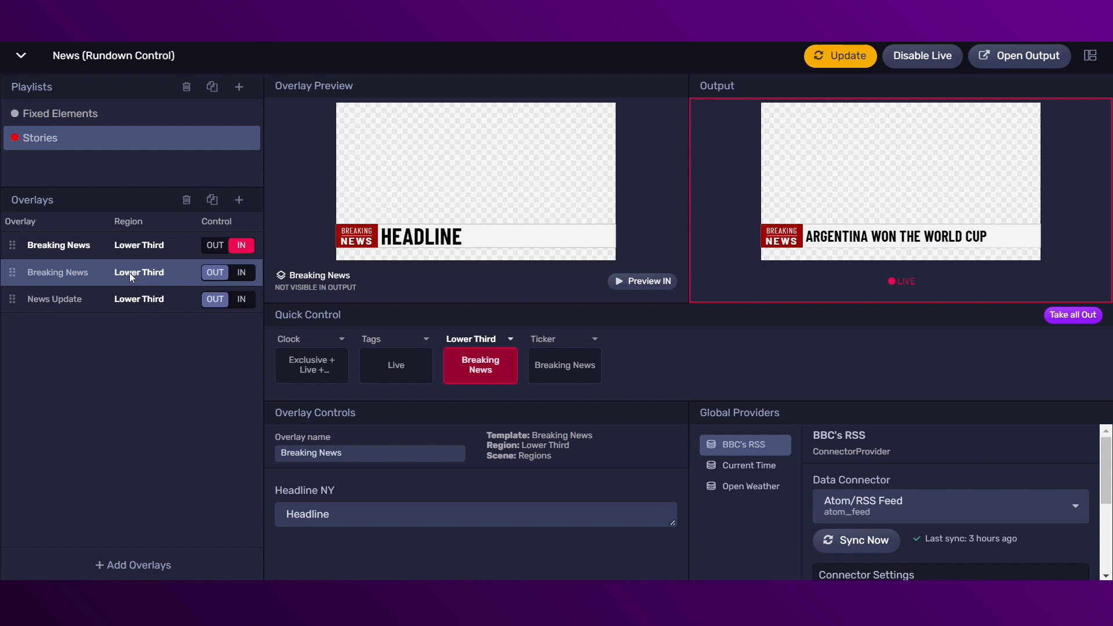
type("Federer is retiring from professional tennis at age 41")
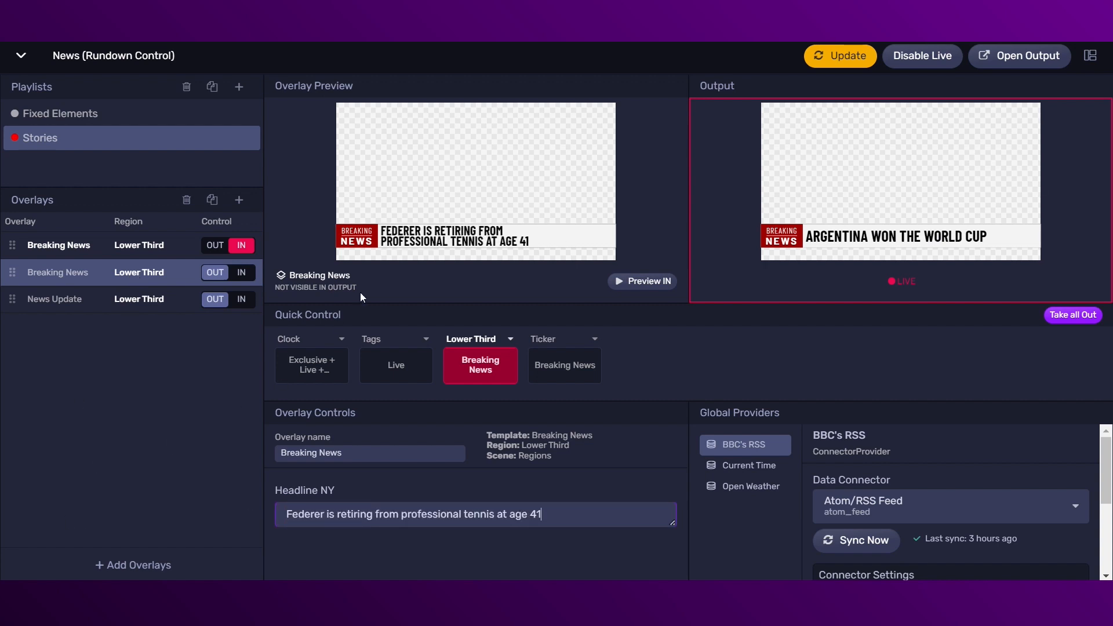
left_click(240, 272)
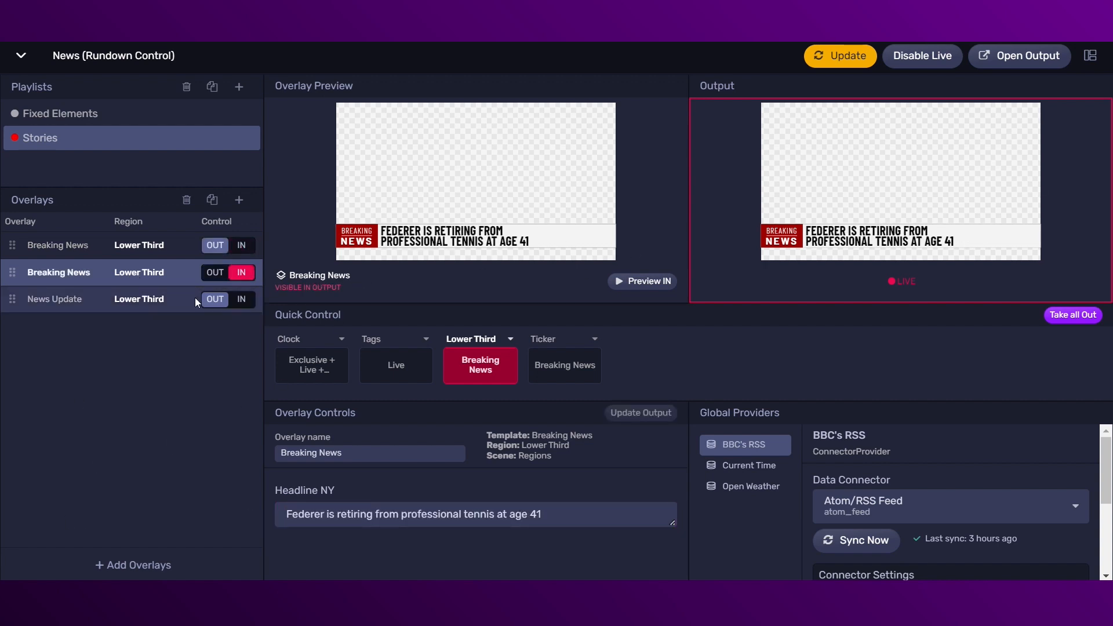
Fill News Update with the WORLD CUP 2022 Messi story; headline its copy 'Argentina's win over France...'.
left_click(53, 300)
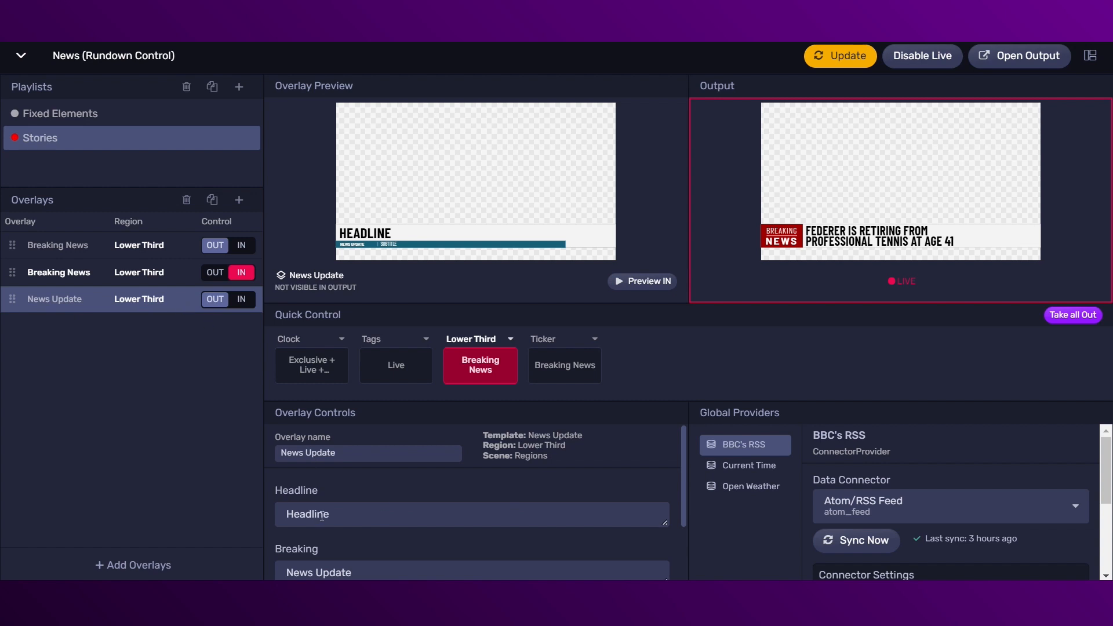
type("How the world reacted to Argentina's win")
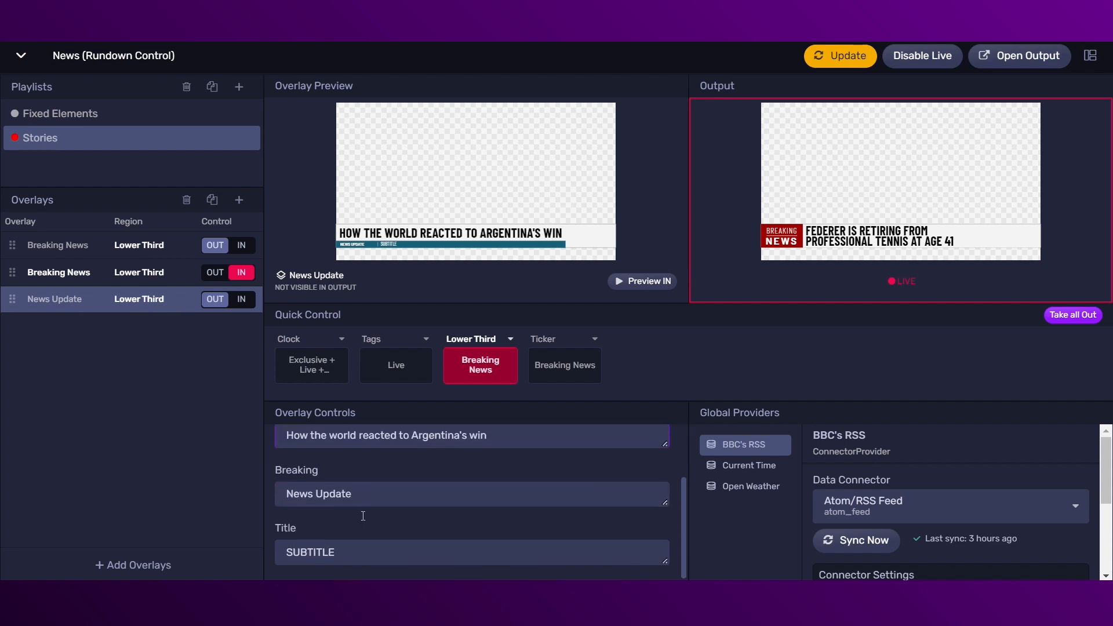
left_click(471, 436)
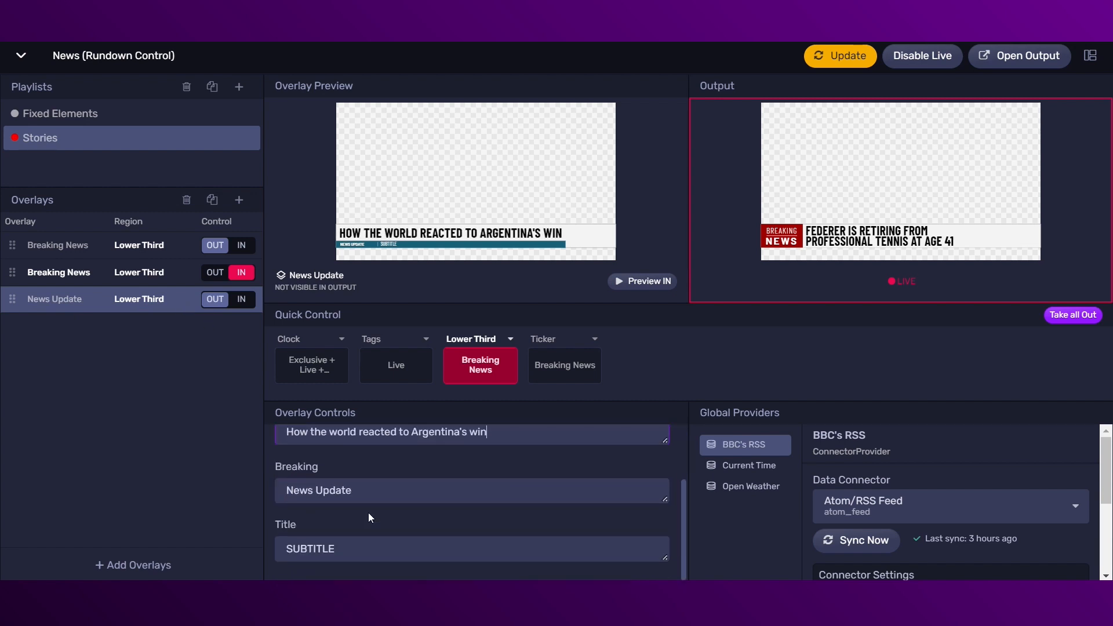
type("How the world reacted to Argentina's win")
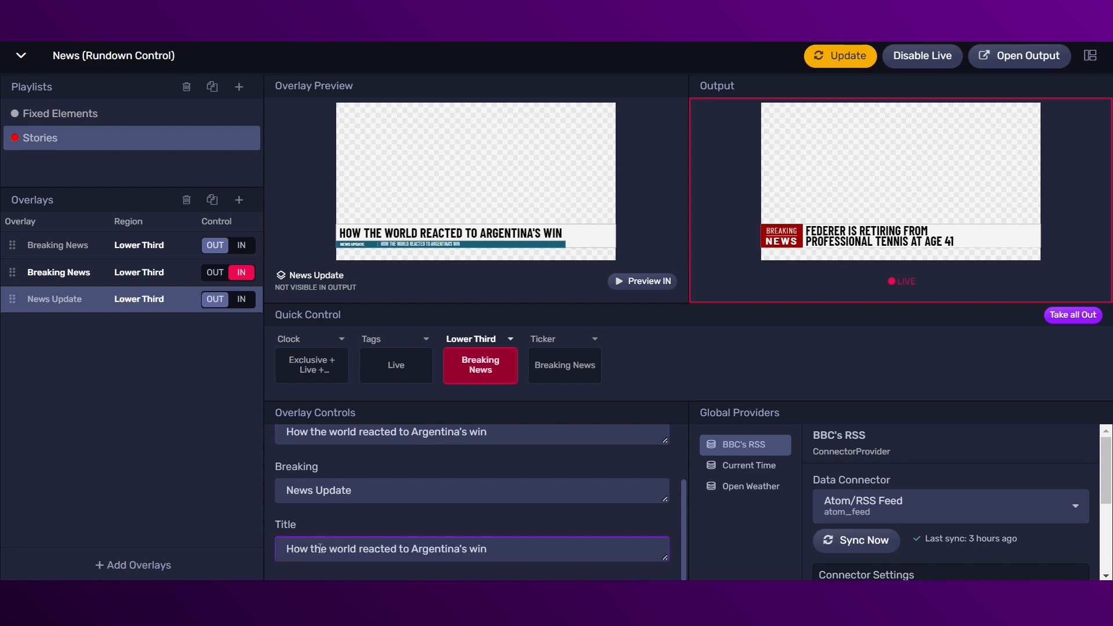
type("WORLD CUP 2022")
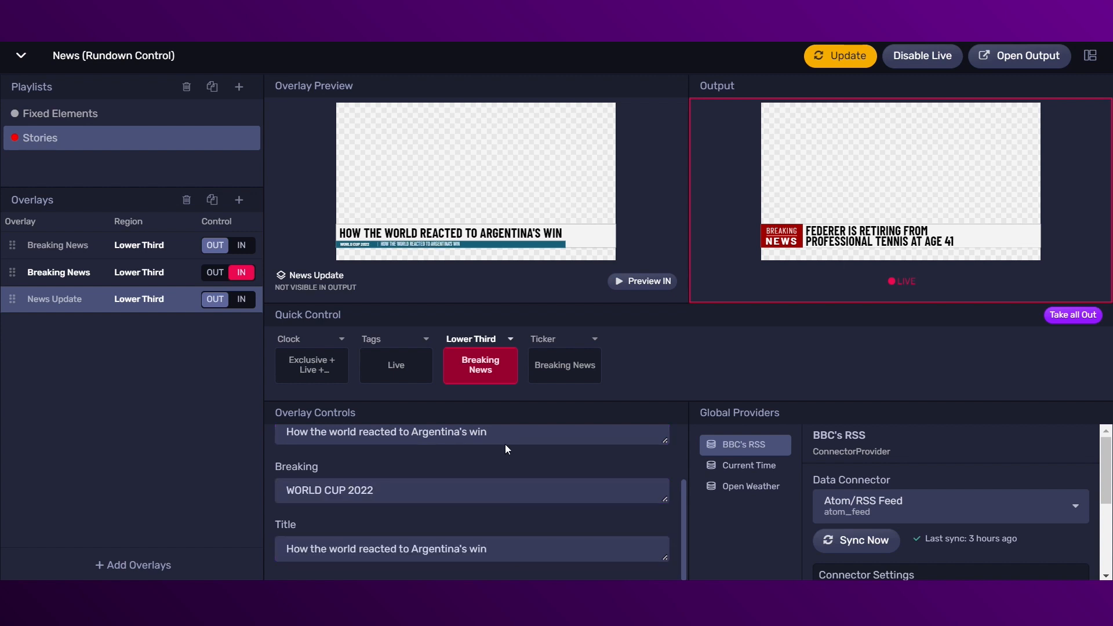
type("Lionel Messi has fulfilled a destiny which has been his since before birth and has brought spring back to Argentina")
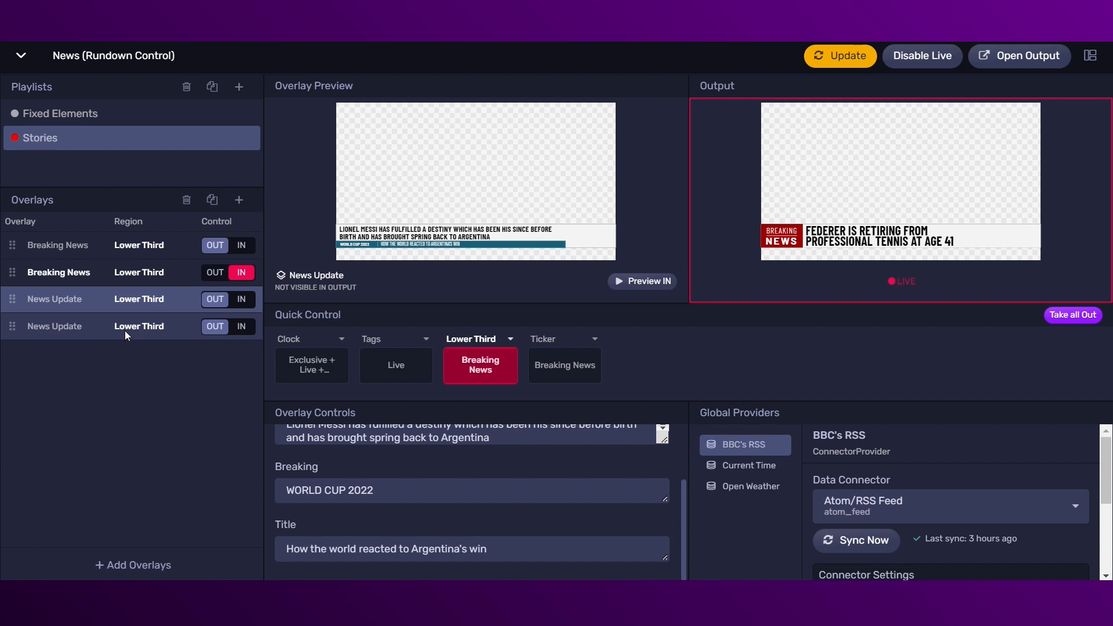
left_click(53, 325)
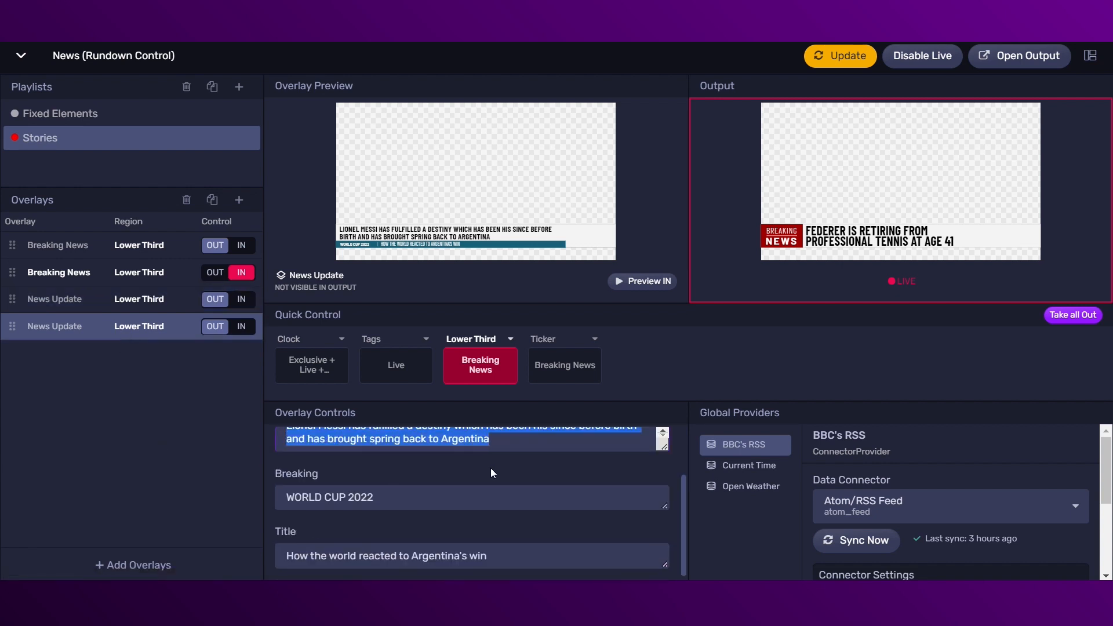
type("Argentina's win over France was the greatest World Cup final ever")
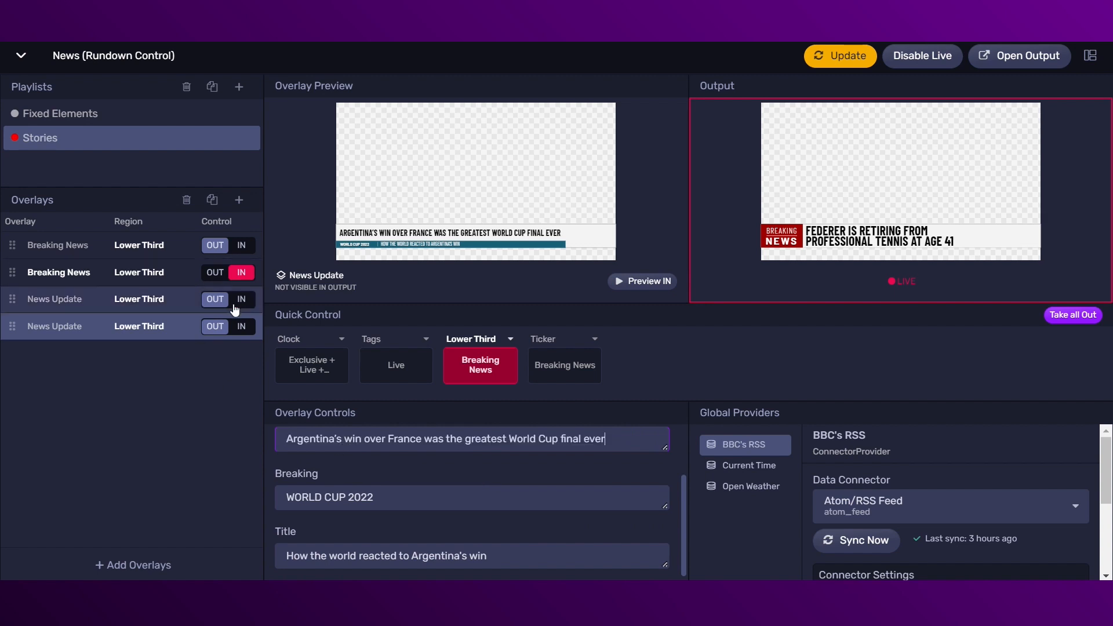
Take both News Updates live, then the first Breaking News, then the France News Update again.
left_click(240, 299)
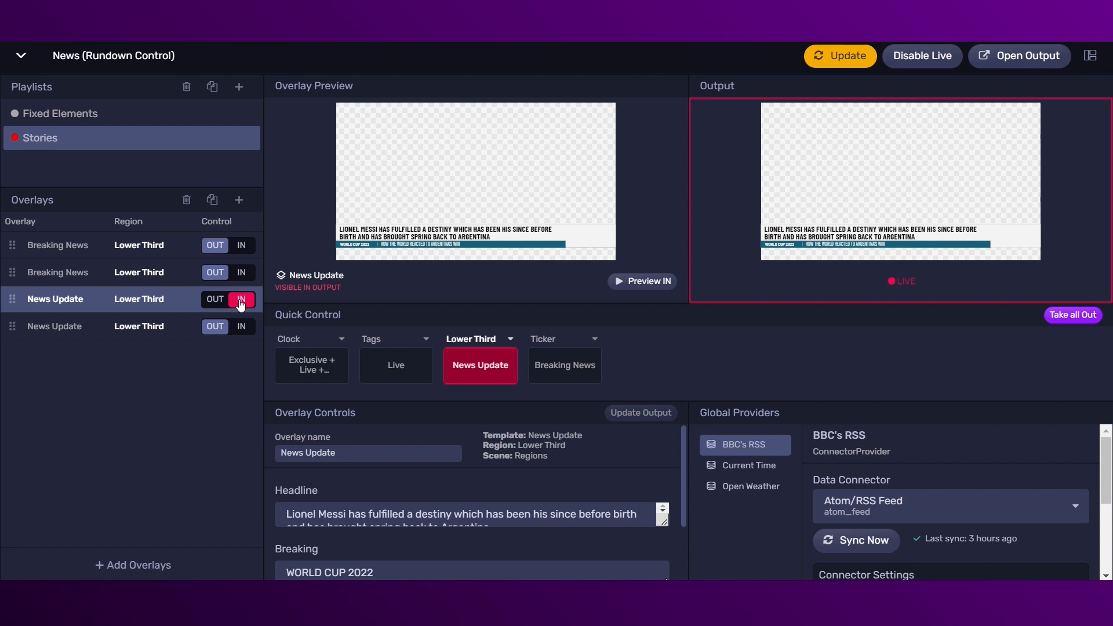
left_click(240, 326)
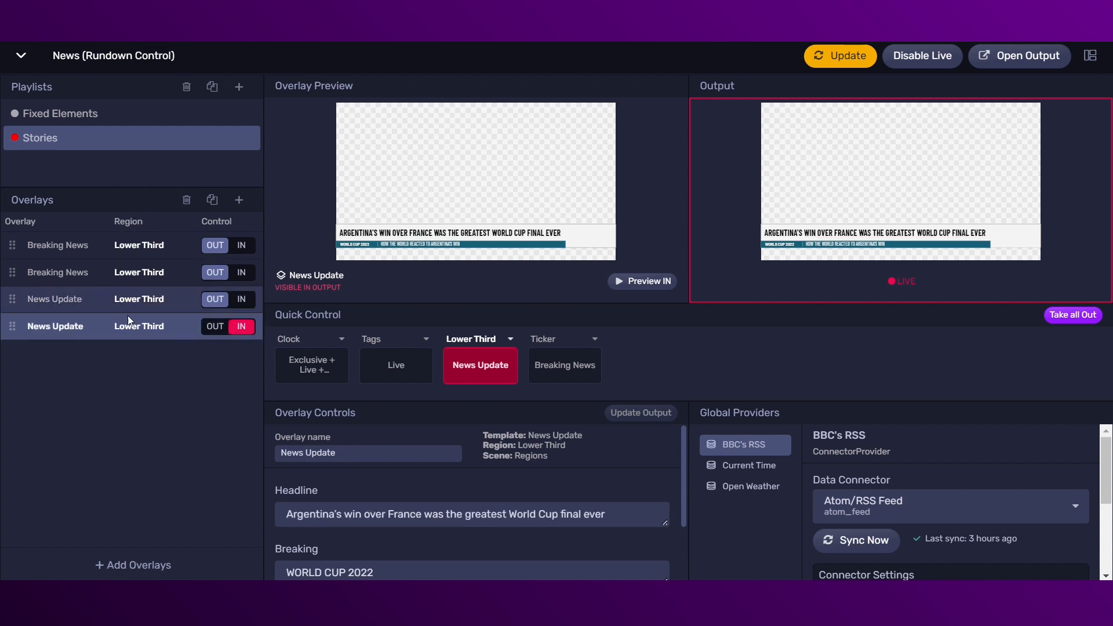
left_click(240, 244)
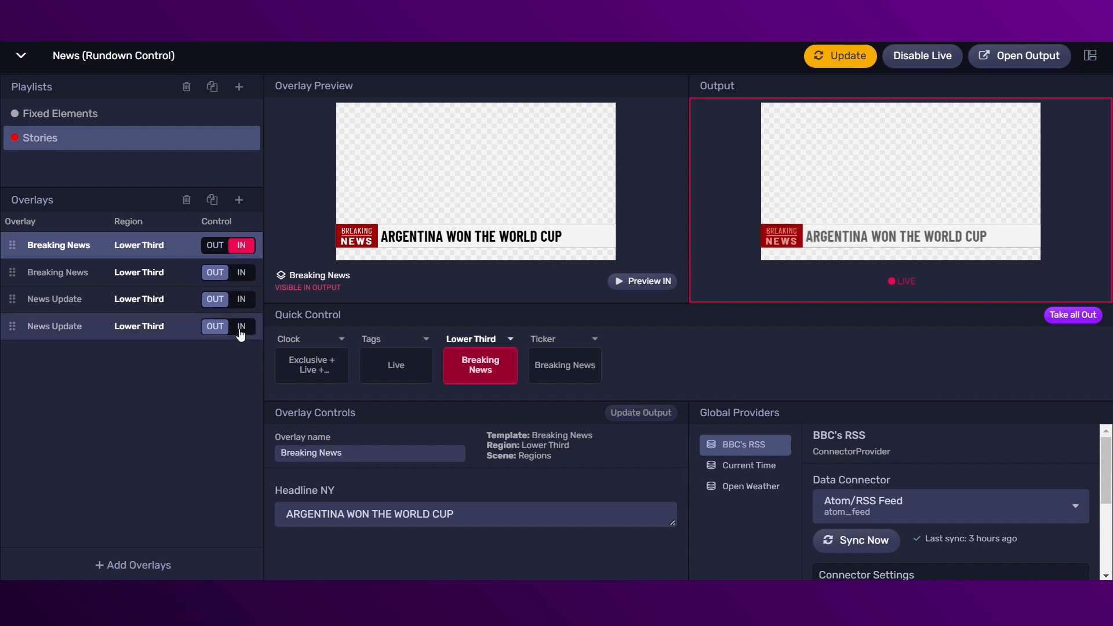
left_click(241, 327)
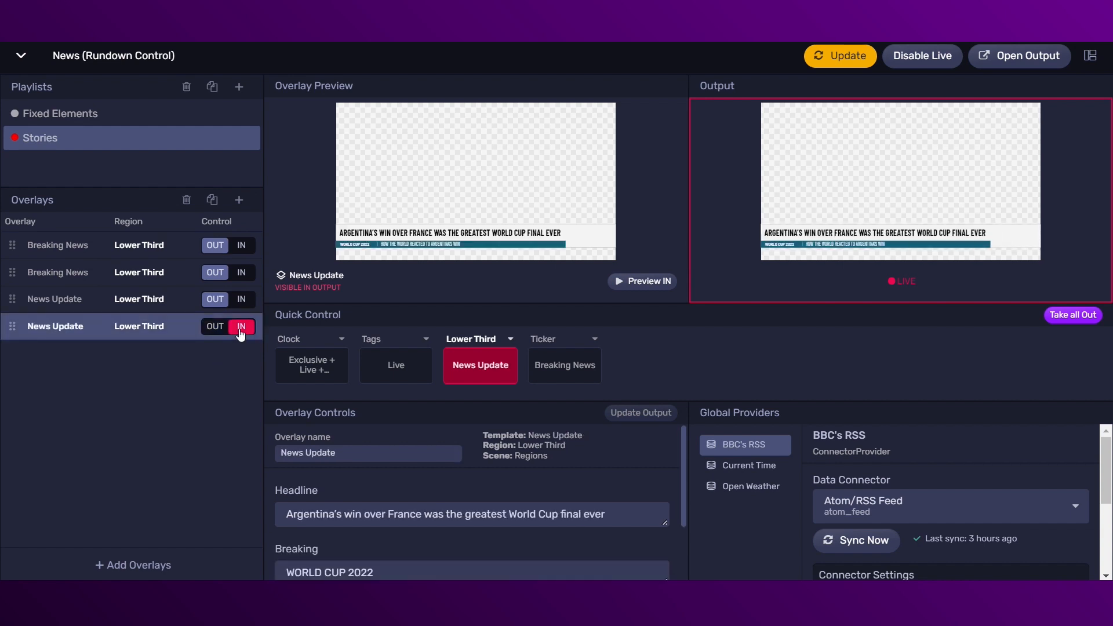
mouse_move(11, 139)
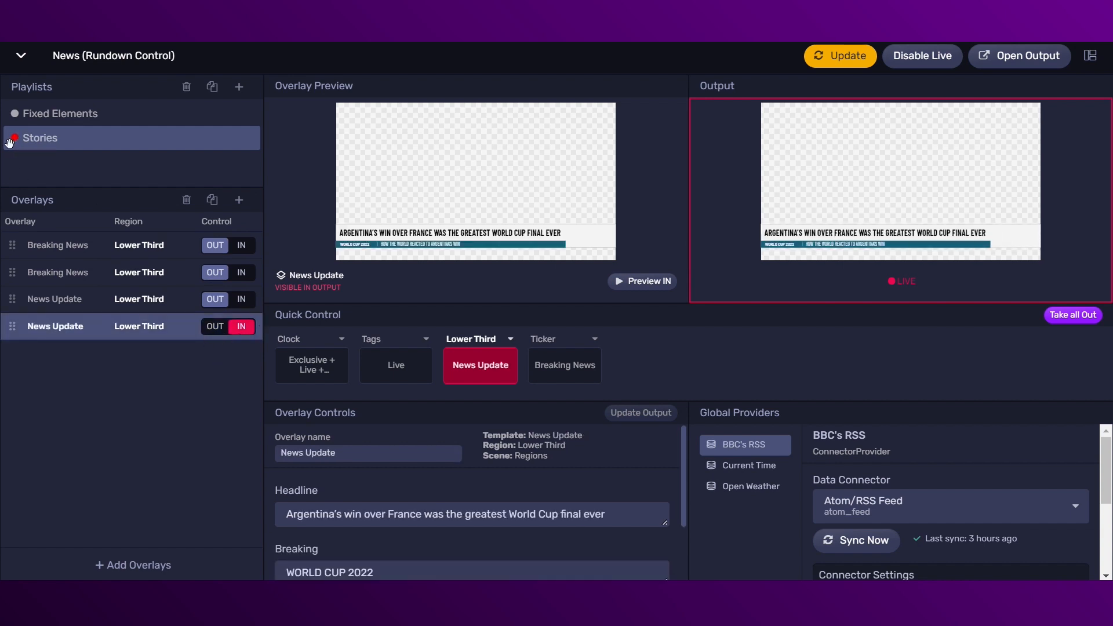
In Fixed Elements, take the clock, Breaking News ticker, Live and Exclusive tags on air.
left_click(59, 113)
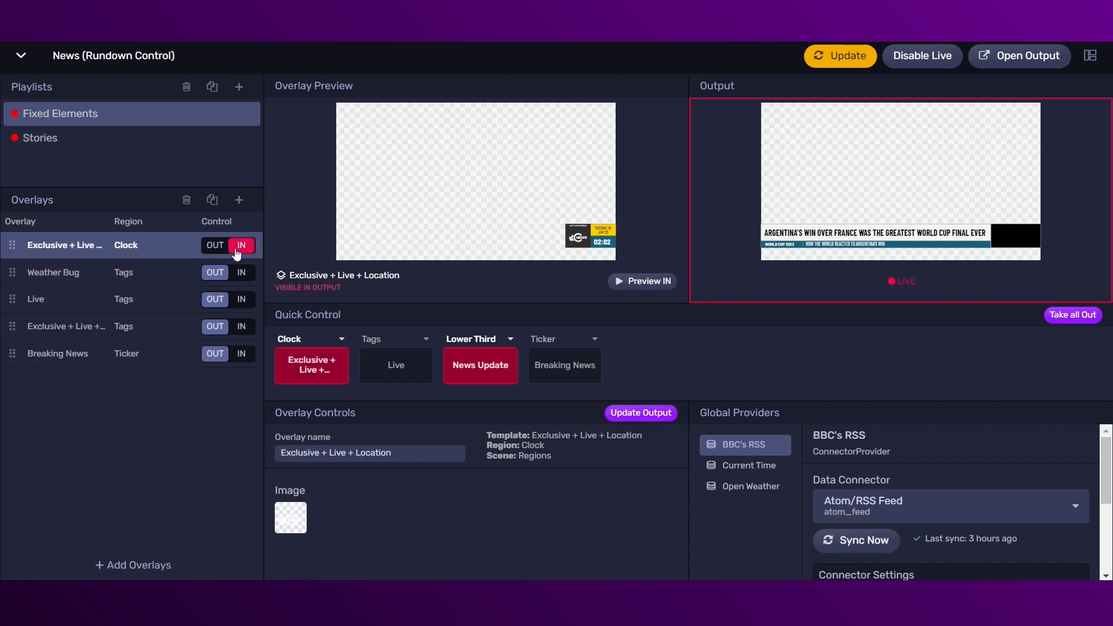
left_click(241, 244)
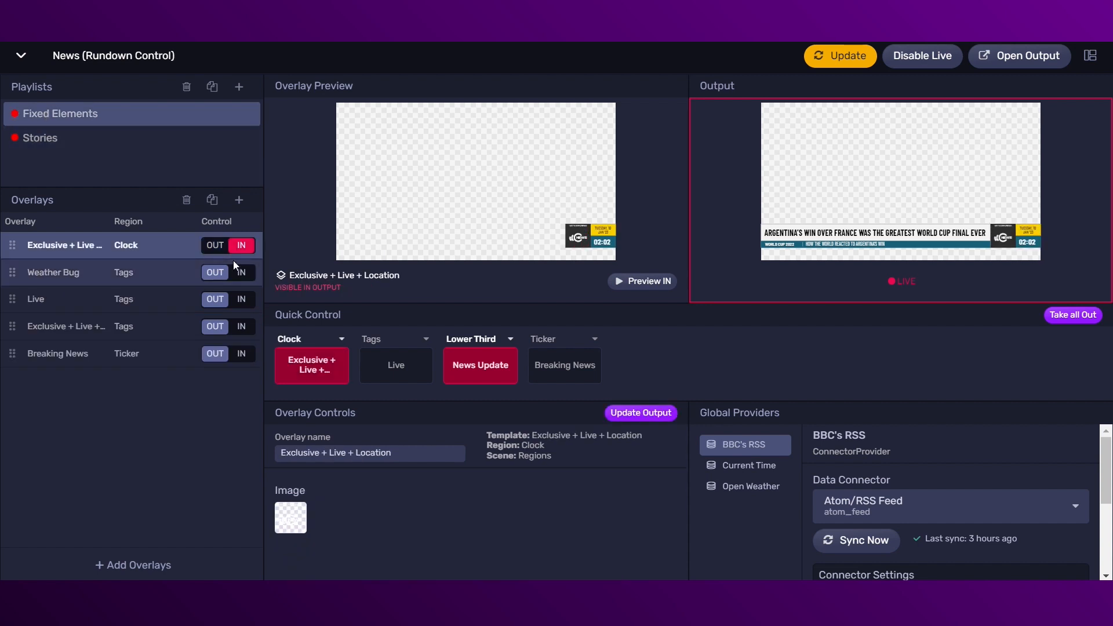
left_click(240, 354)
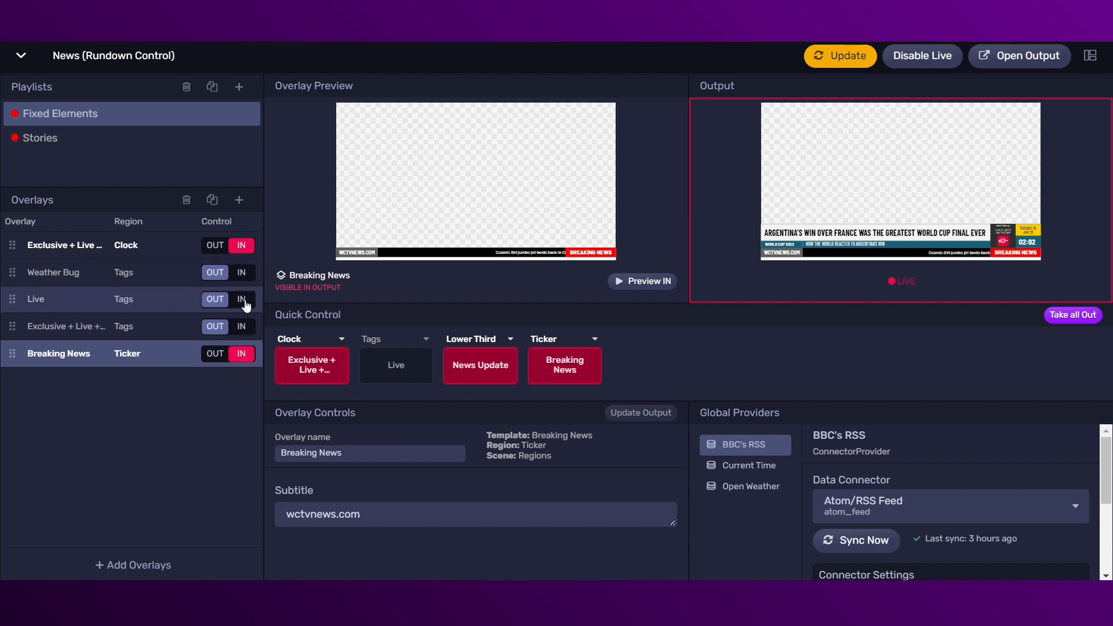
left_click(242, 299)
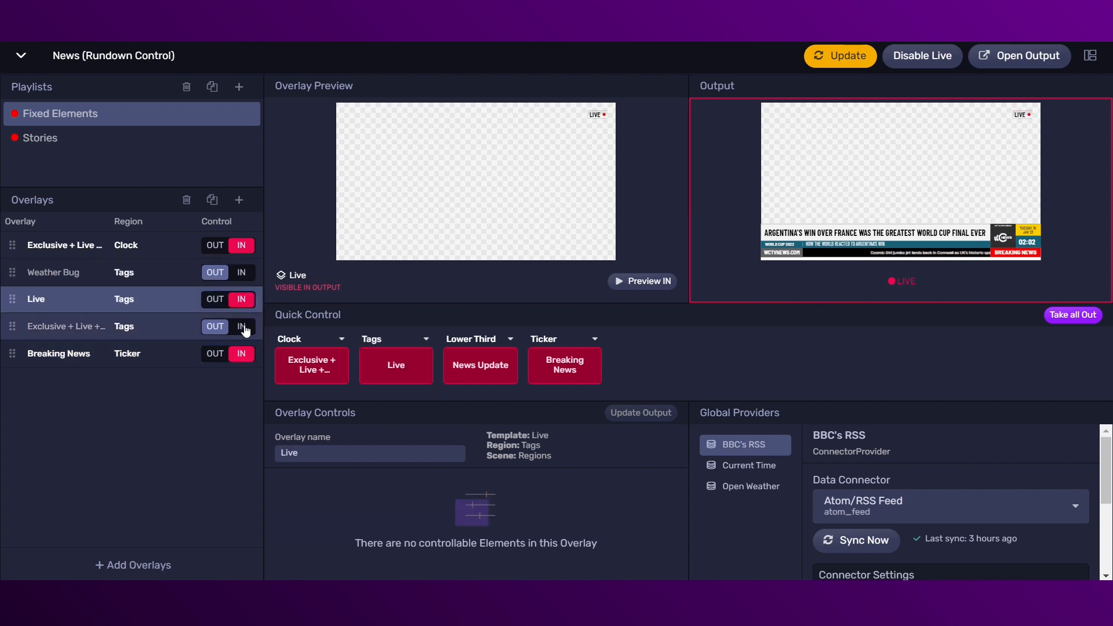
left_click(241, 327)
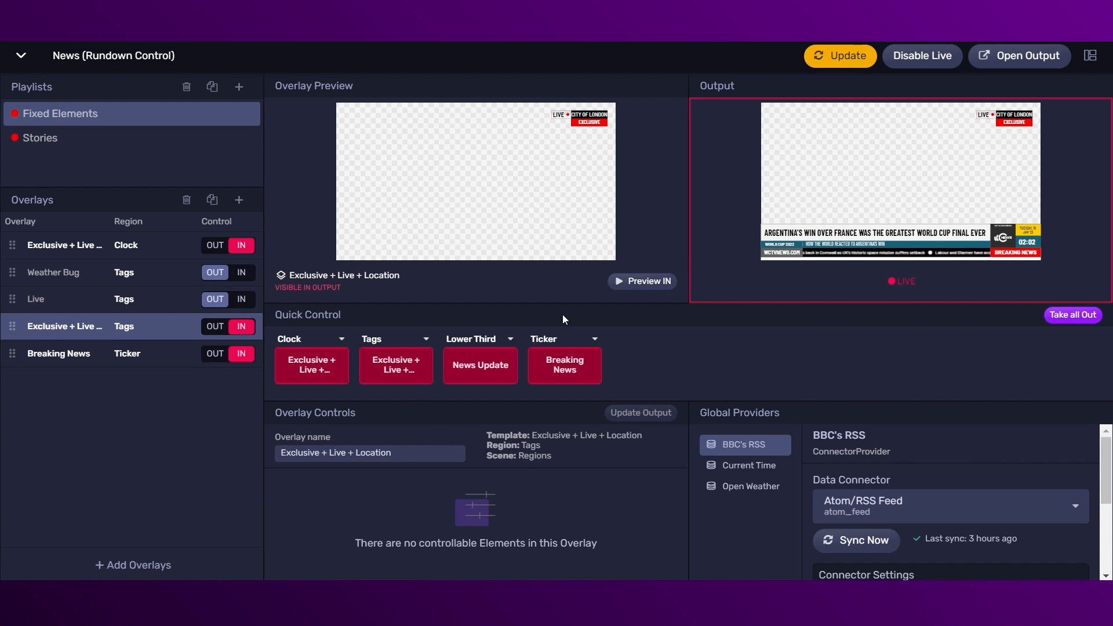
Swap the Exclusive and Live tags, return the ticker on air, and clear the lower third.
left_click(395, 338)
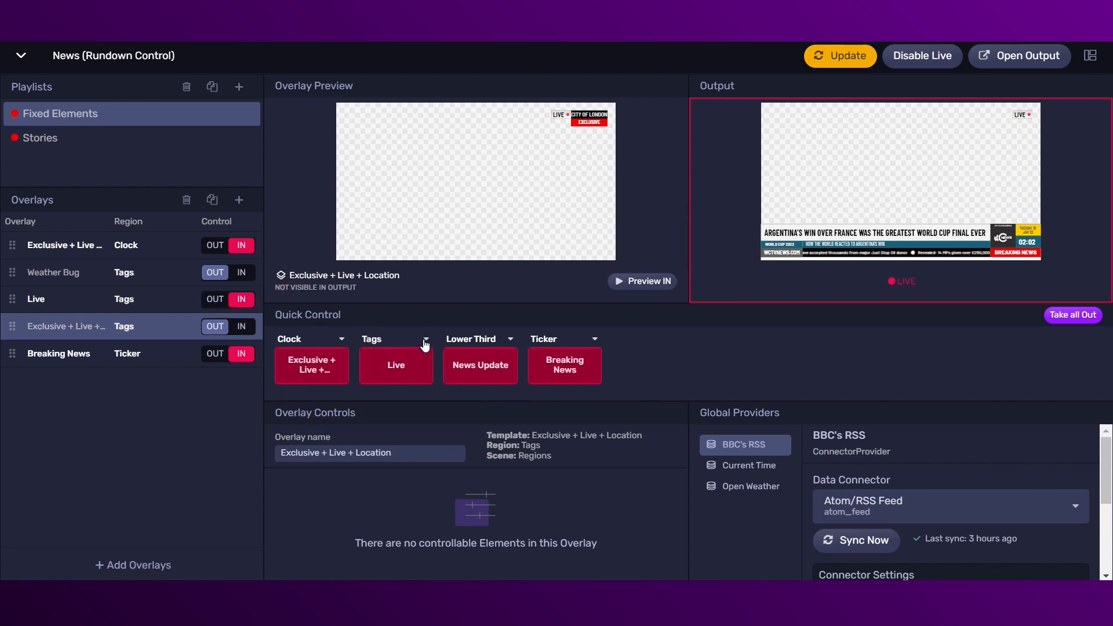
left_click(396, 366)
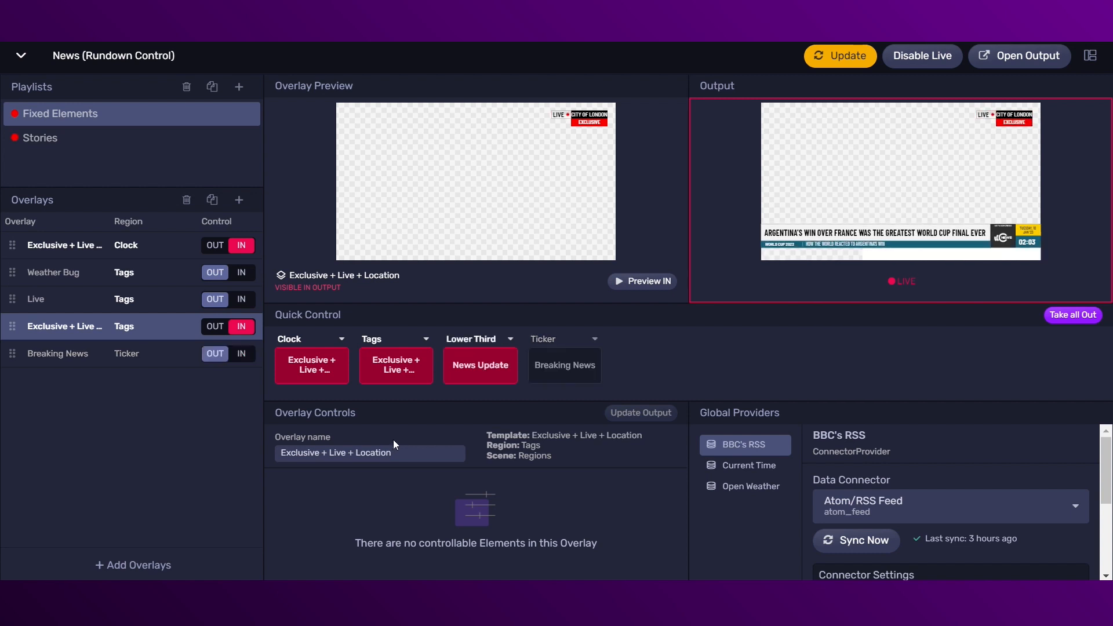
left_click(565, 366)
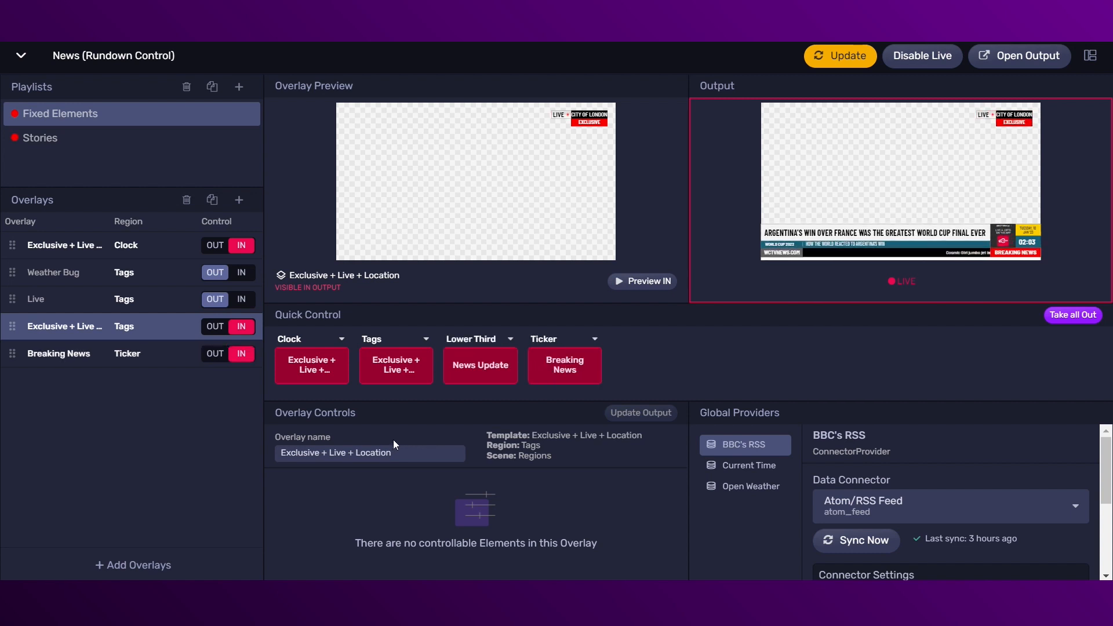
left_click(40, 138)
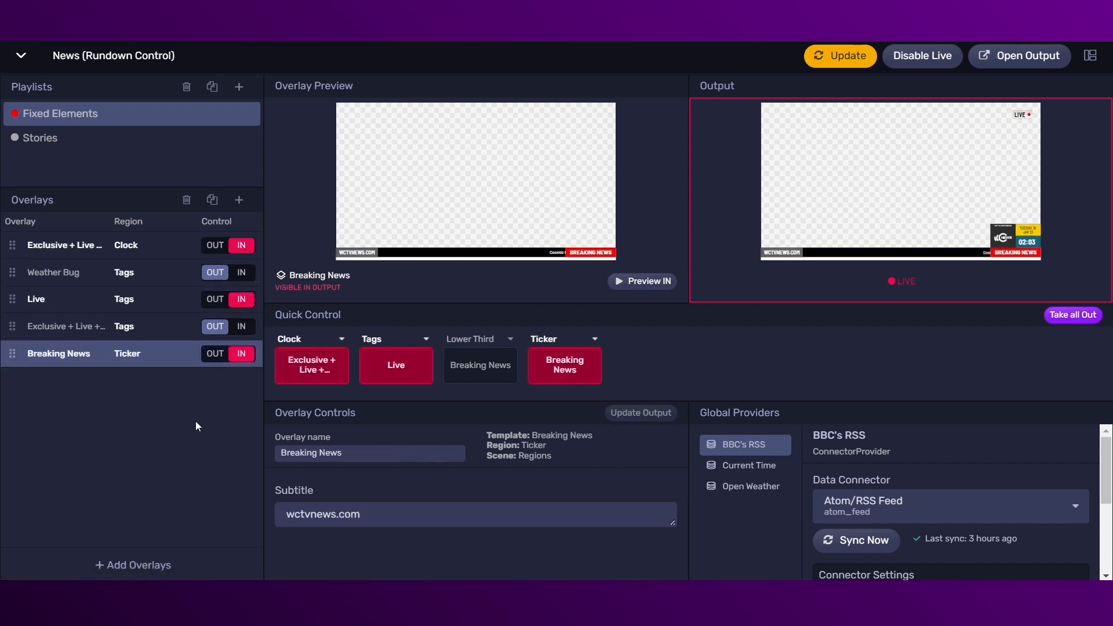
Put the Federer retirement Breaking News on air, then browse the RSS, Current Time and Open Weather providers.
left_click(40, 138)
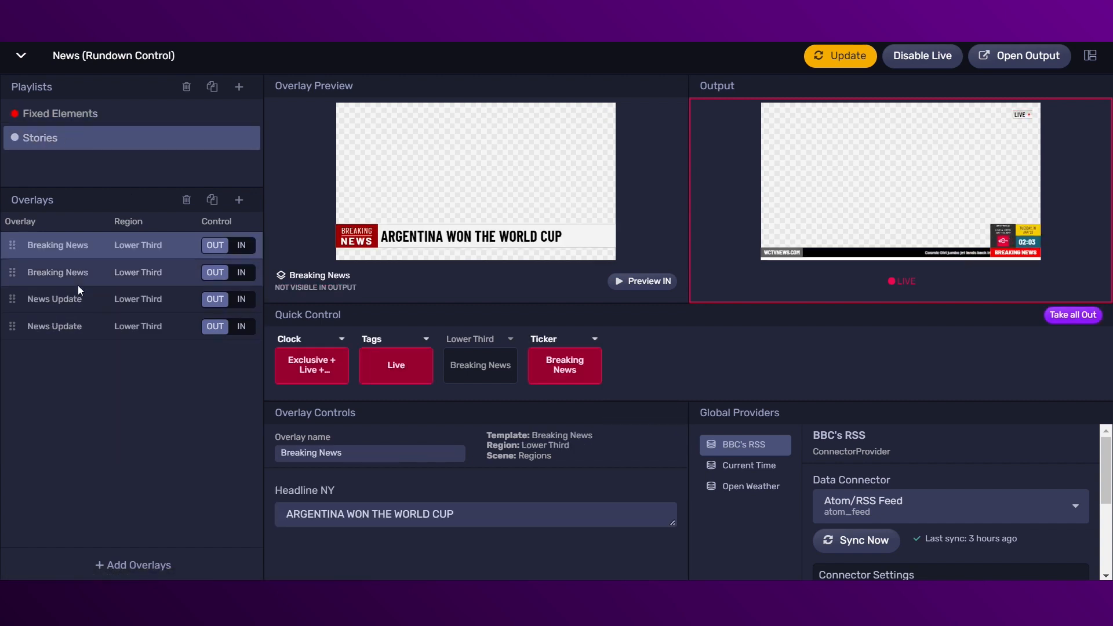
left_click(241, 272)
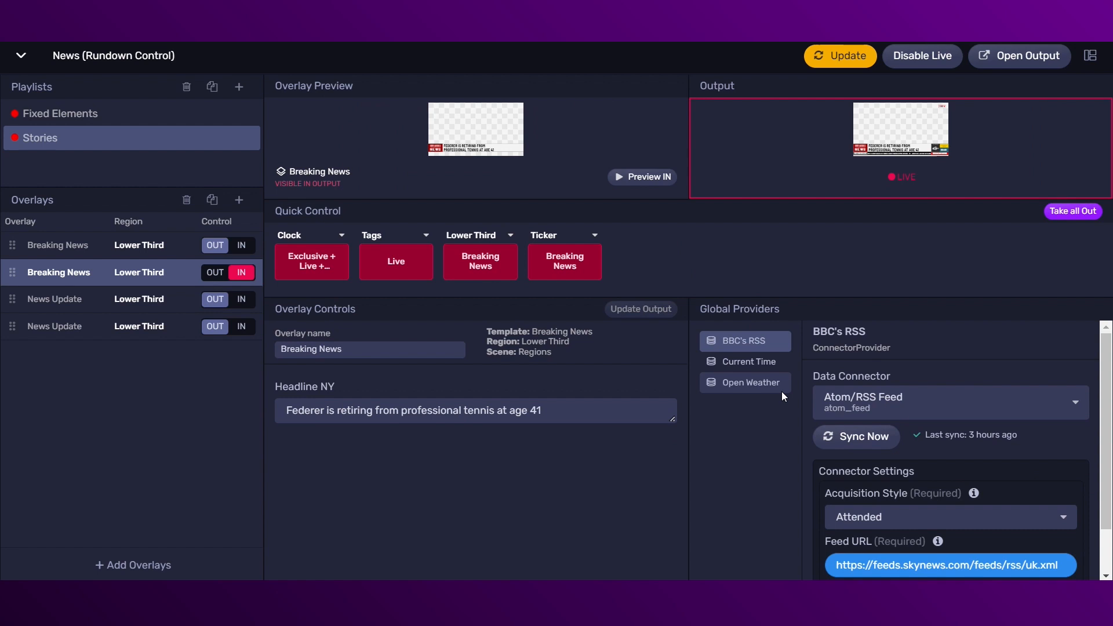
left_click(949, 516)
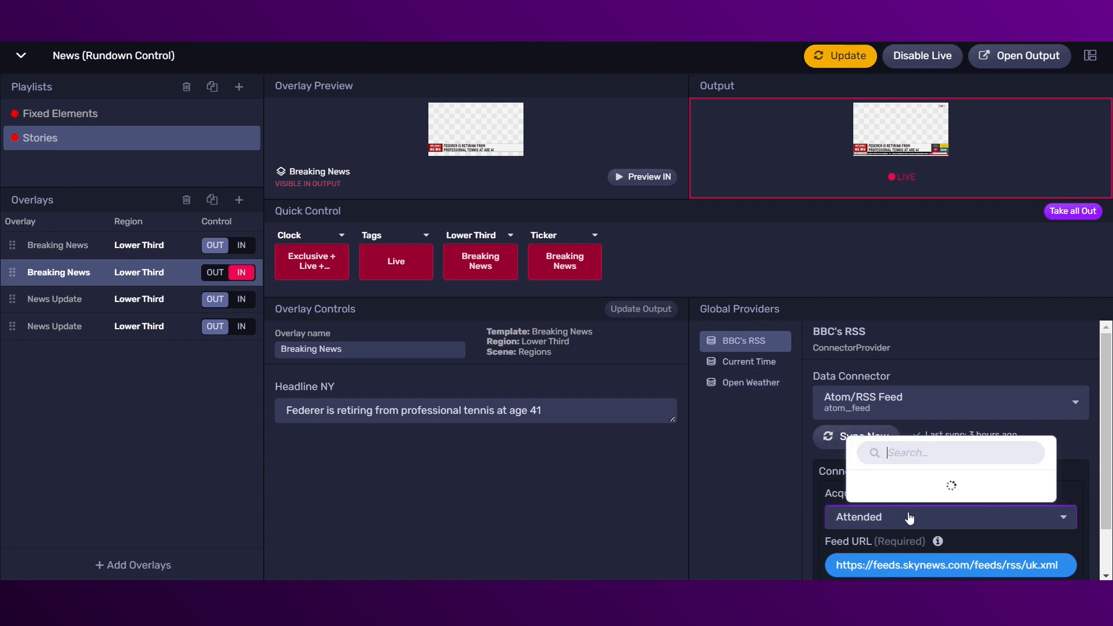
left_click(747, 361)
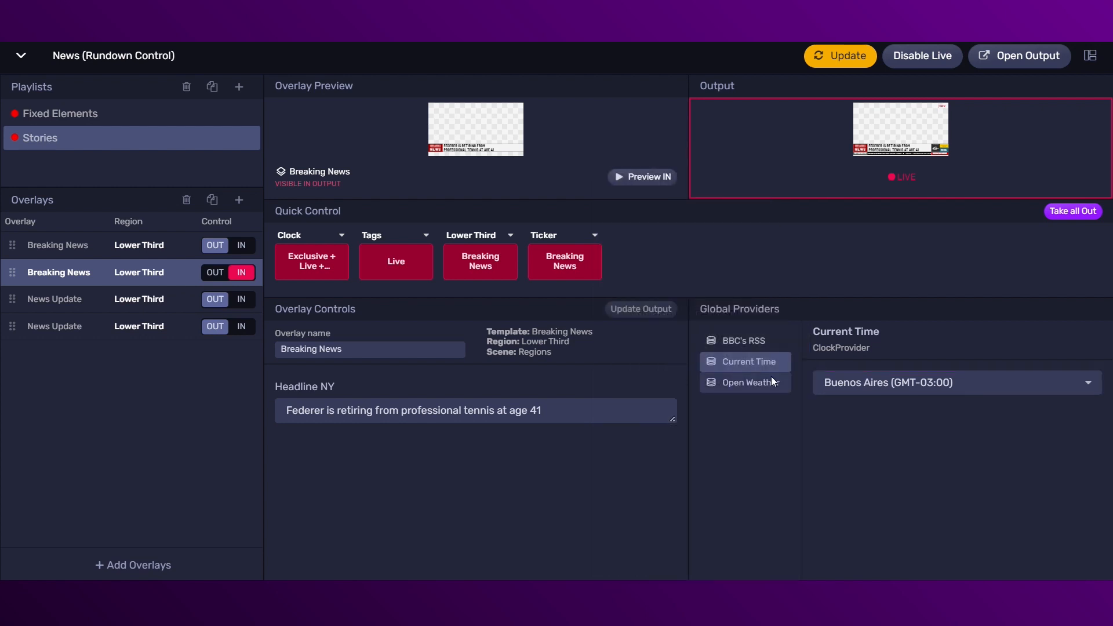
left_click(745, 382)
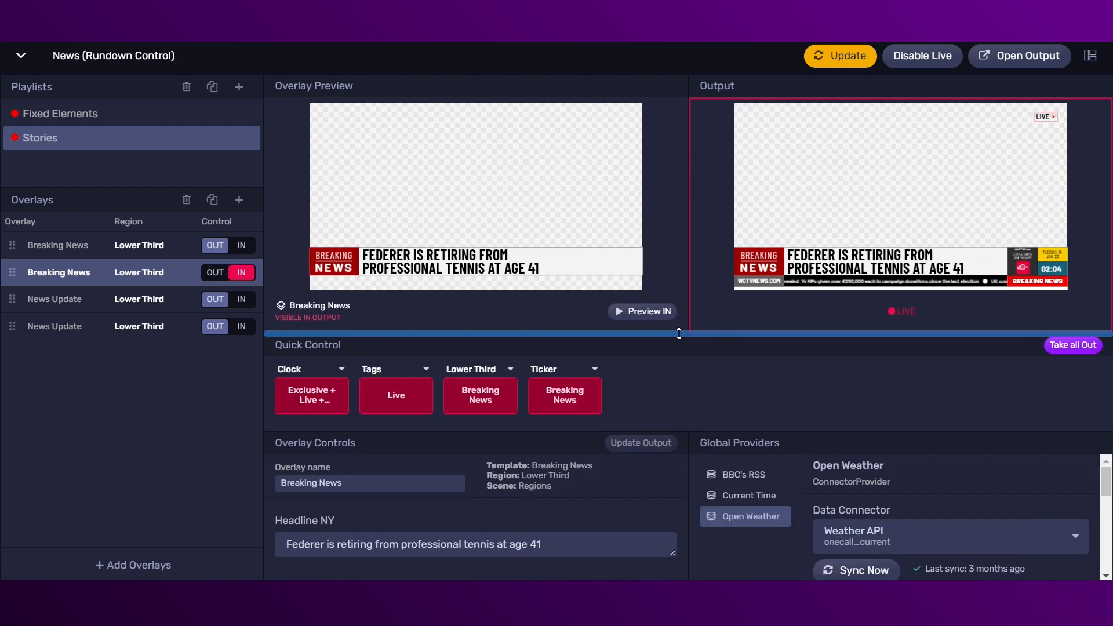
View the Keyboard Shortcuts list from the workspace settings menu and close it.
left_click(1091, 56)
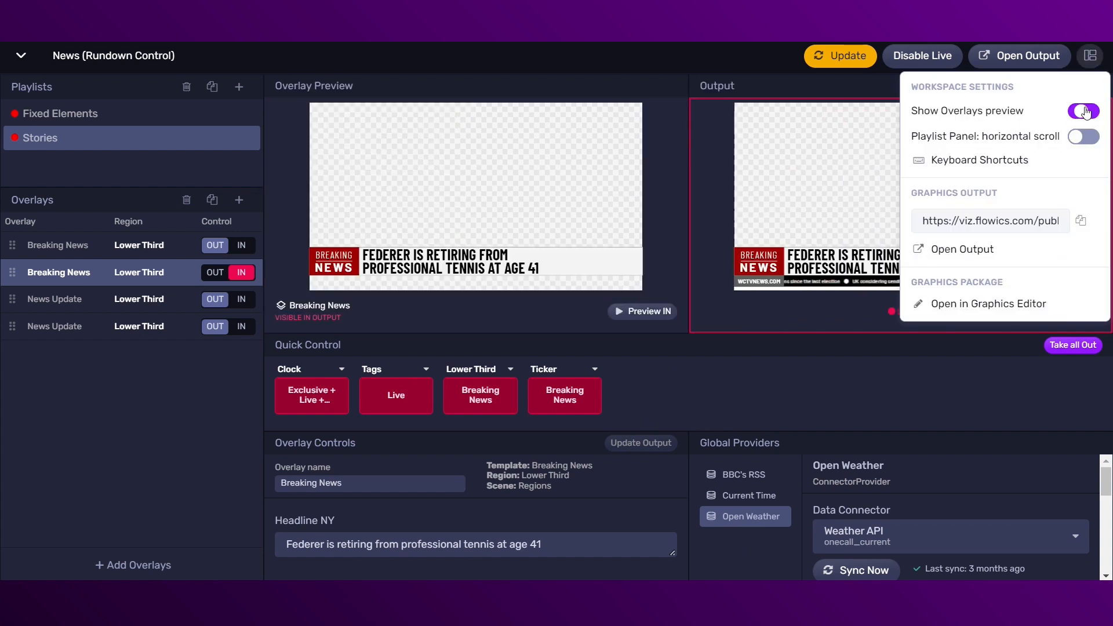
left_click(1083, 111)
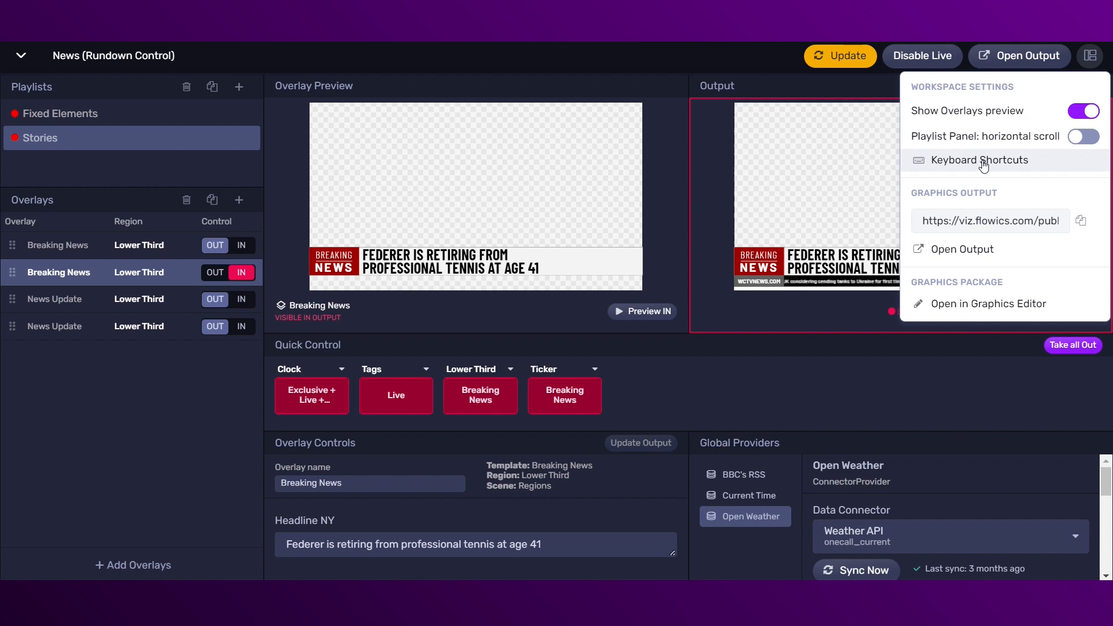
left_click(980, 160)
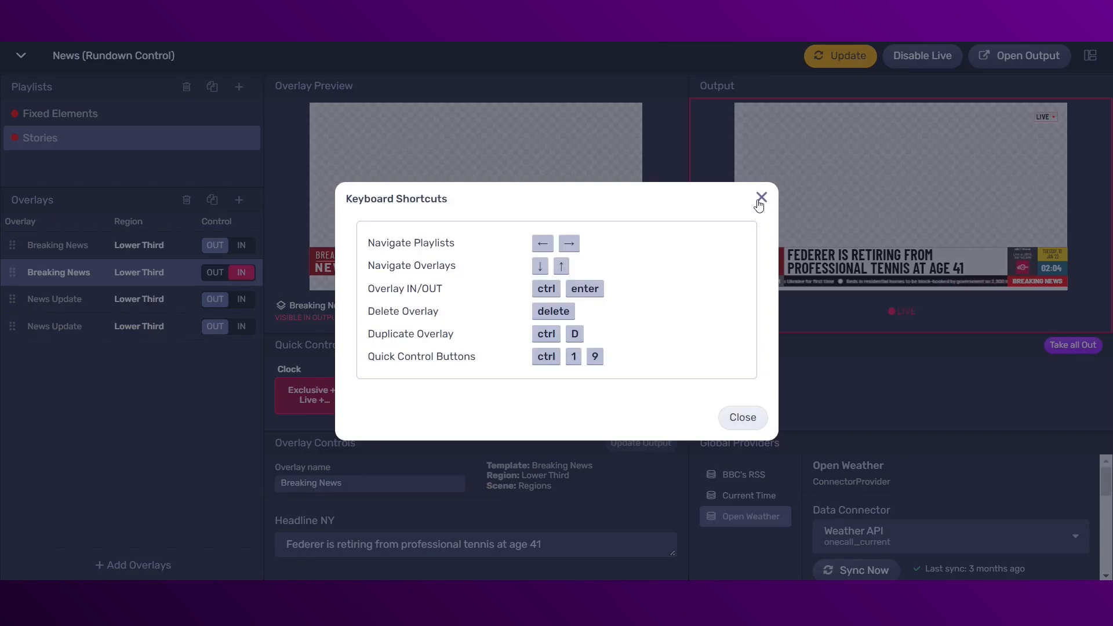
left_click(761, 197)
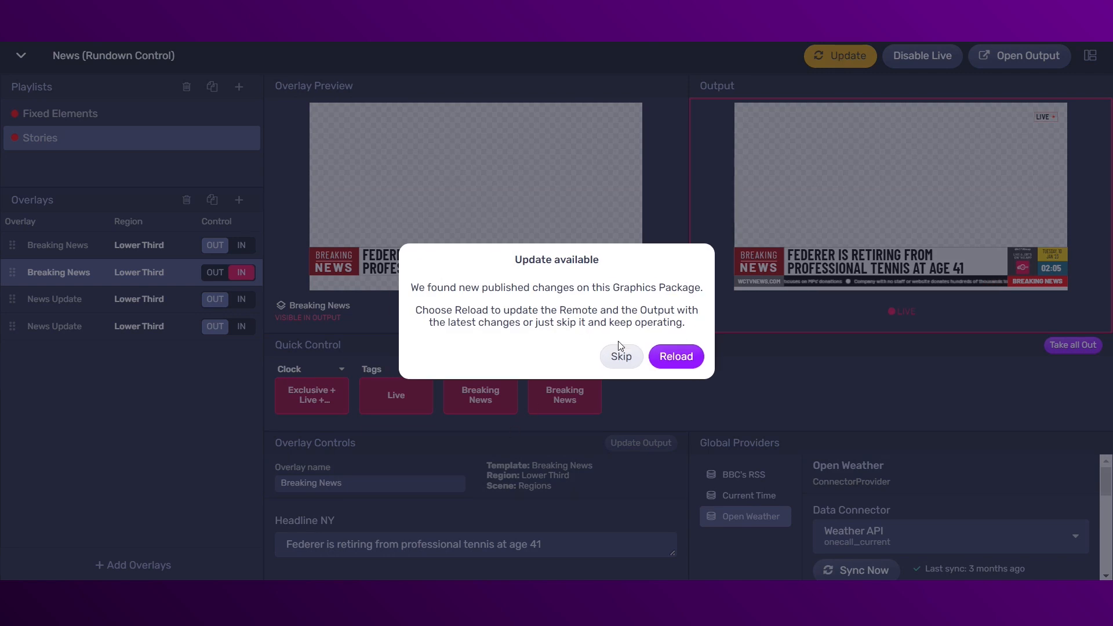
Reload the graphics package with the latest published changes, then click near Disable Live.
left_click(675, 356)
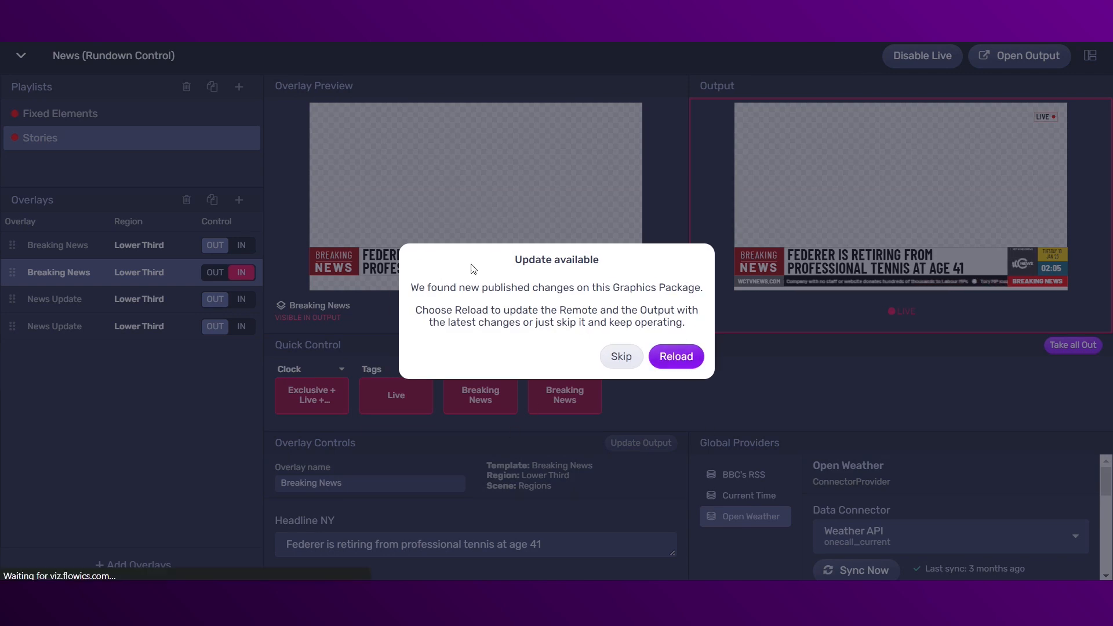
left_click(675, 356)
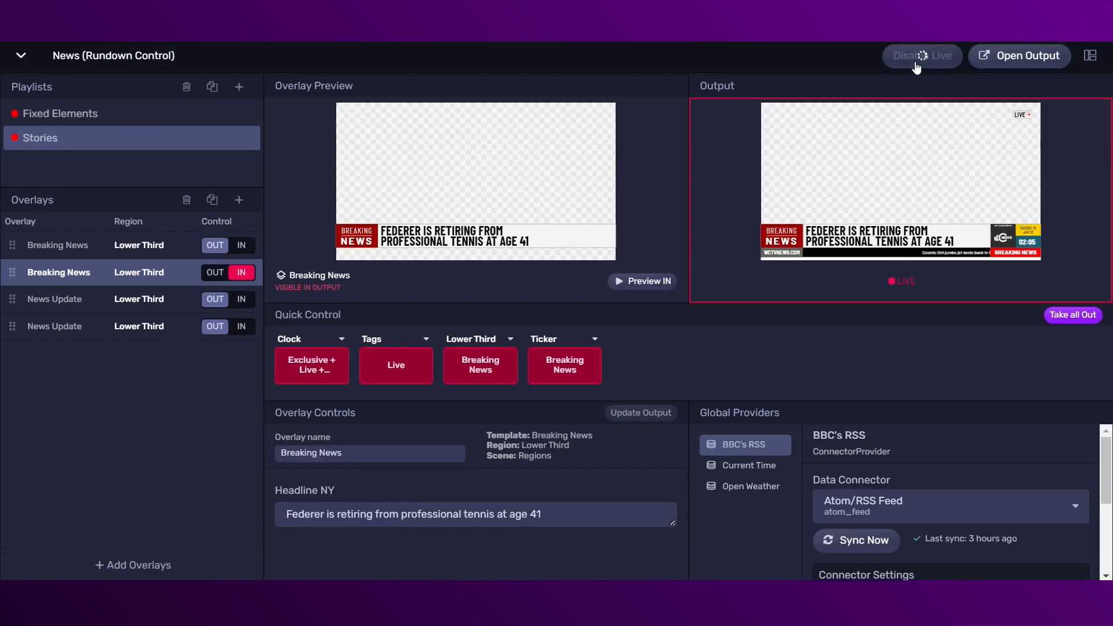
left_click(923, 56)
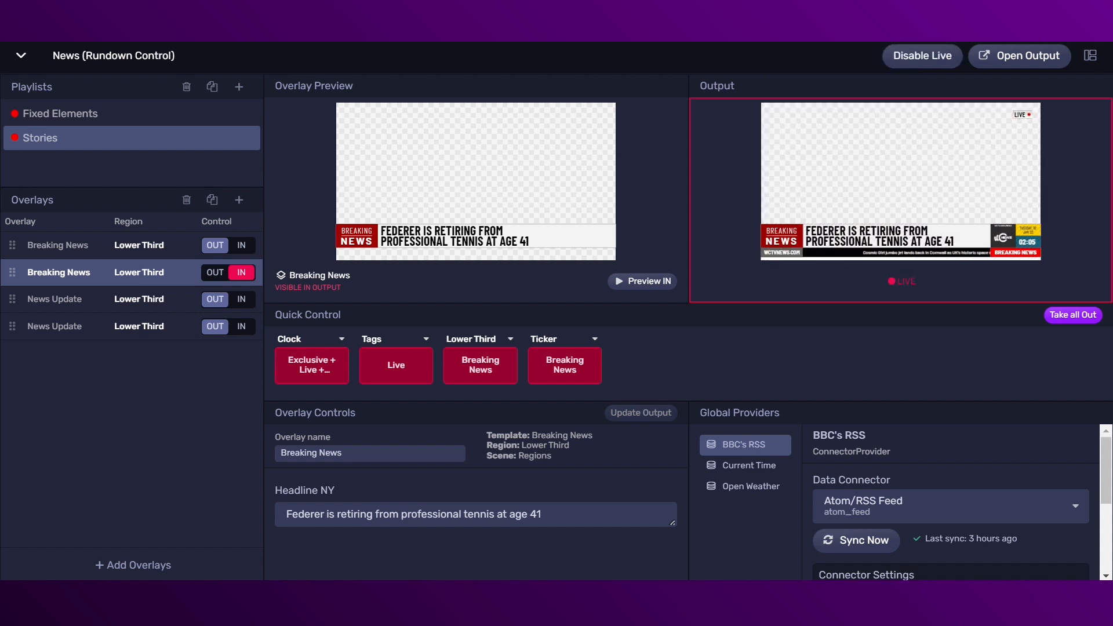